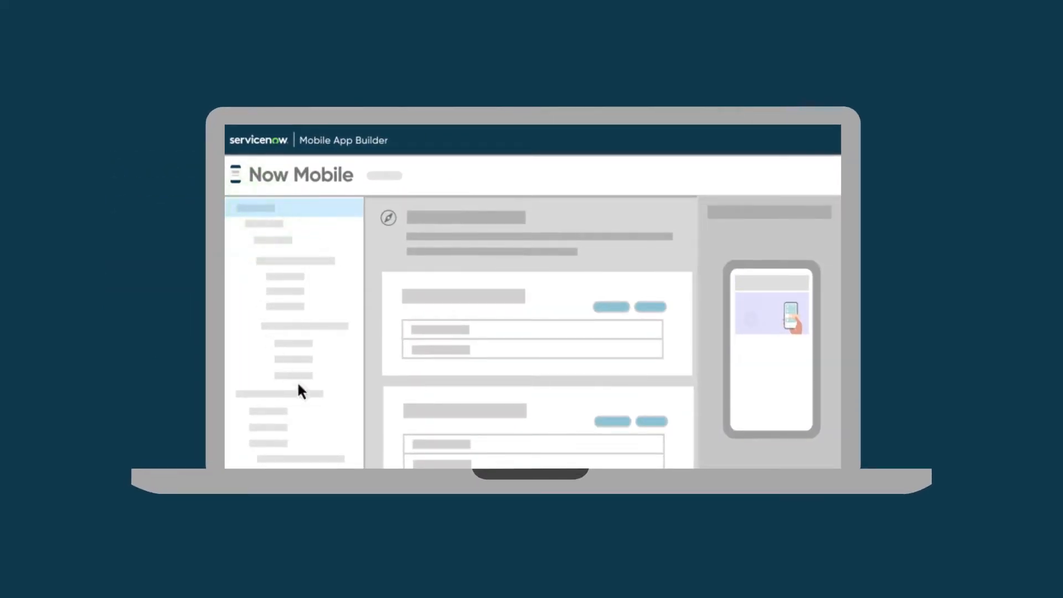
Step: Filter the ServiceNow navigator to 'mobile app' to find Mobile App Builder
left_click(653, 307)
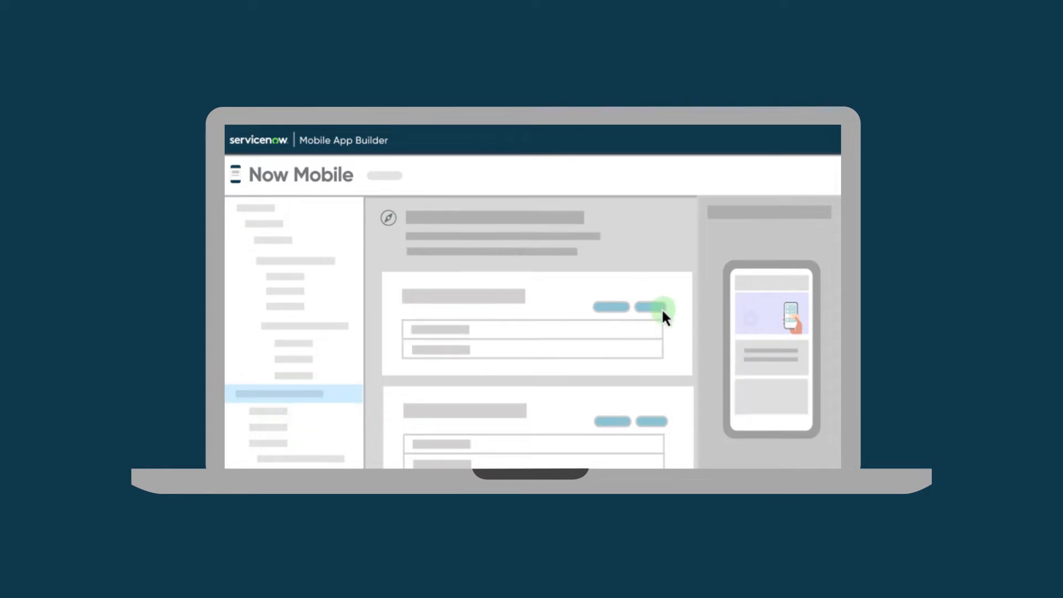
left_click(654, 307)
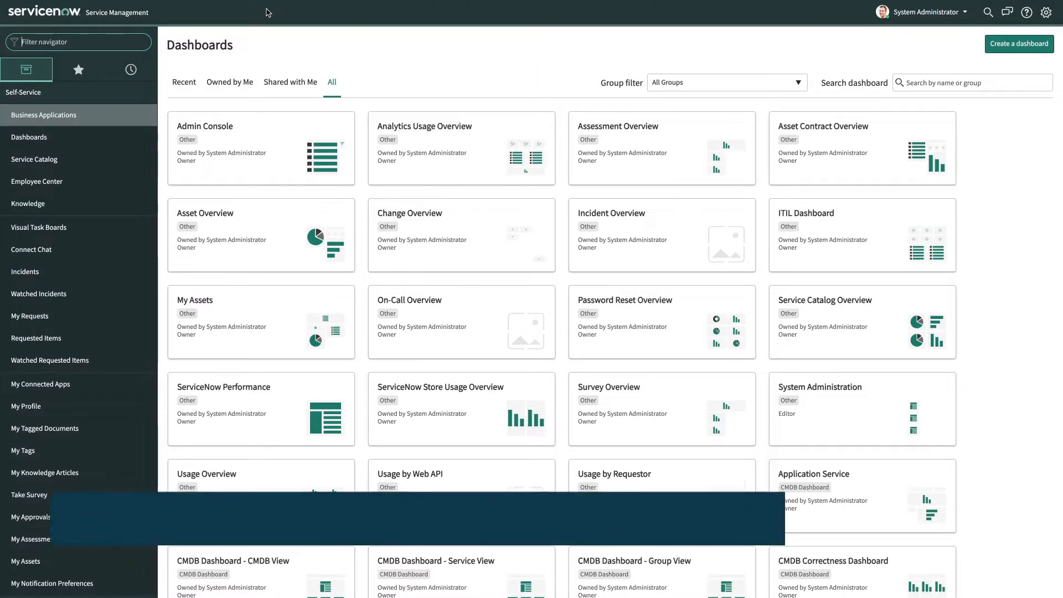
type("mobile app")
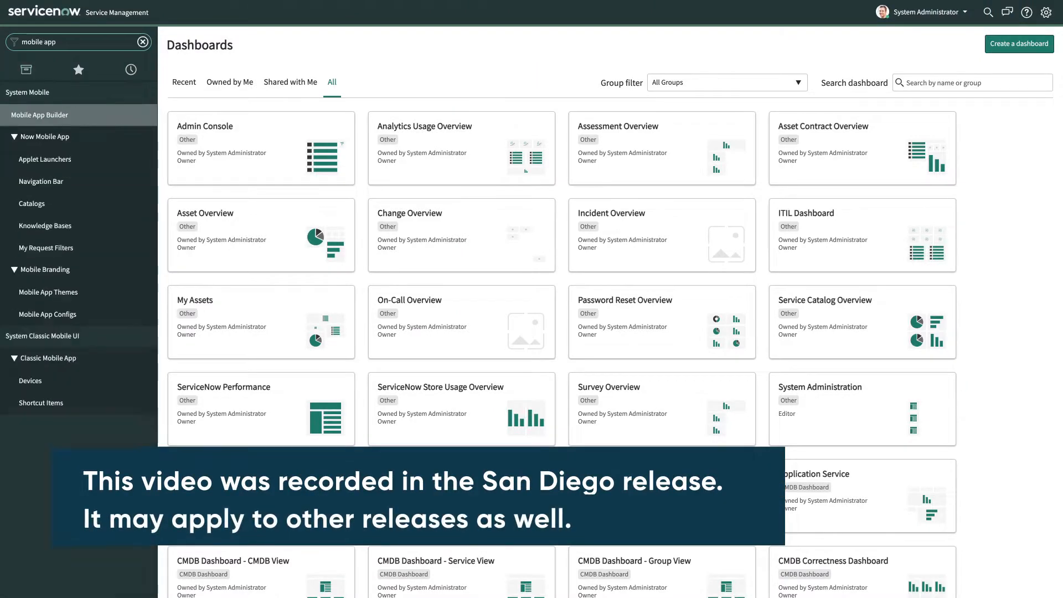
mouse_move(107, 118)
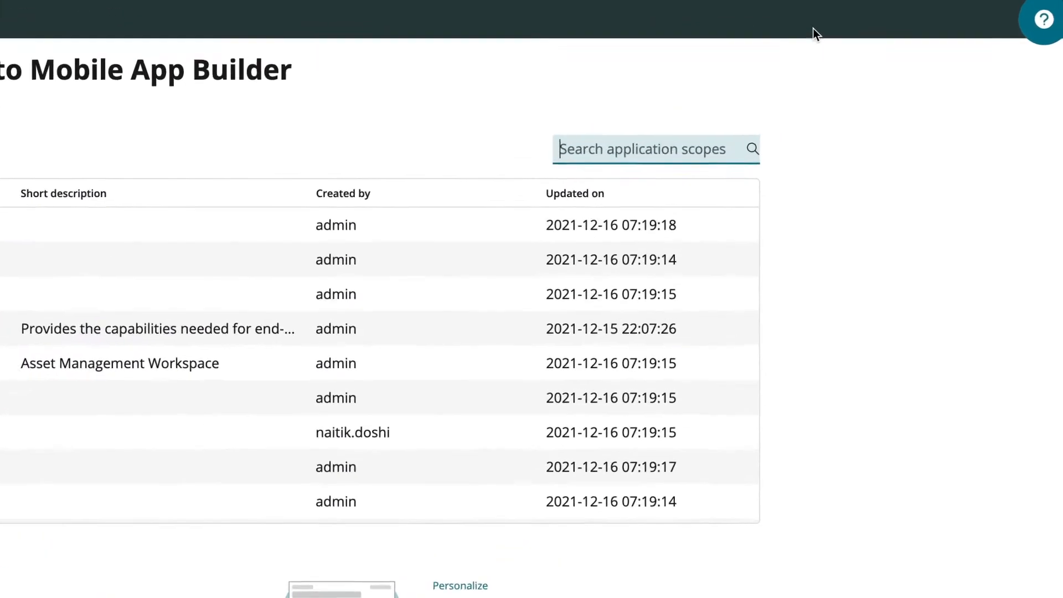
Step: Search application scopes for 'now' and switch to the Now Mobile scope
left_click(1042, 18)
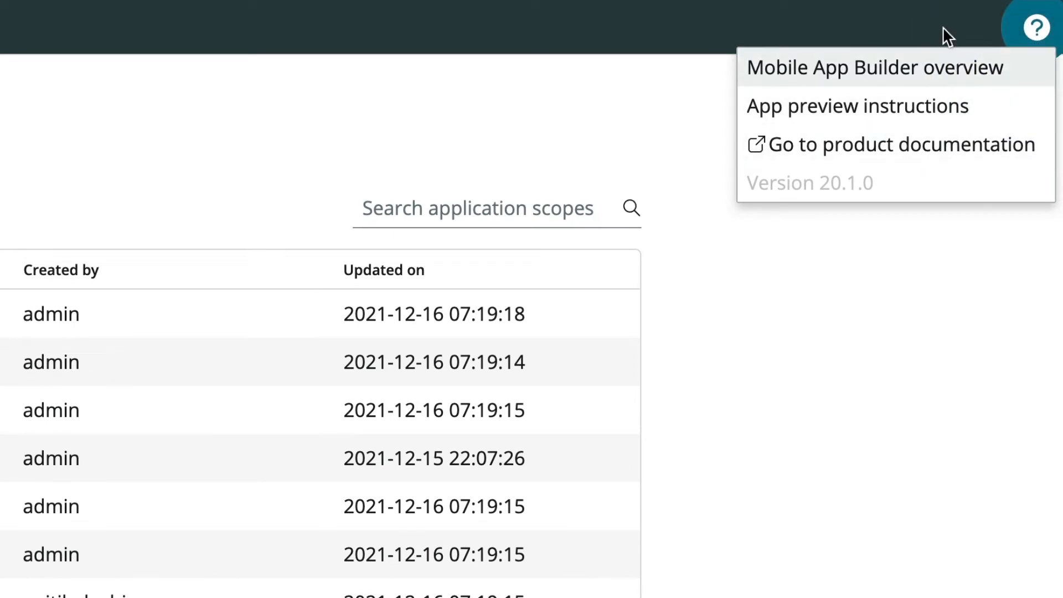
left_click(476, 208)
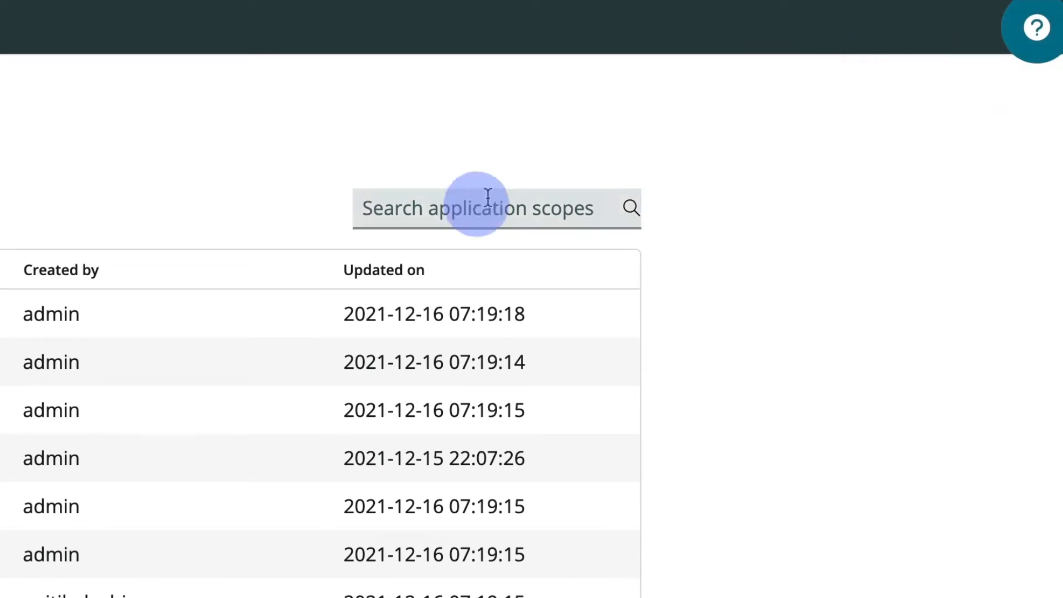
type("now")
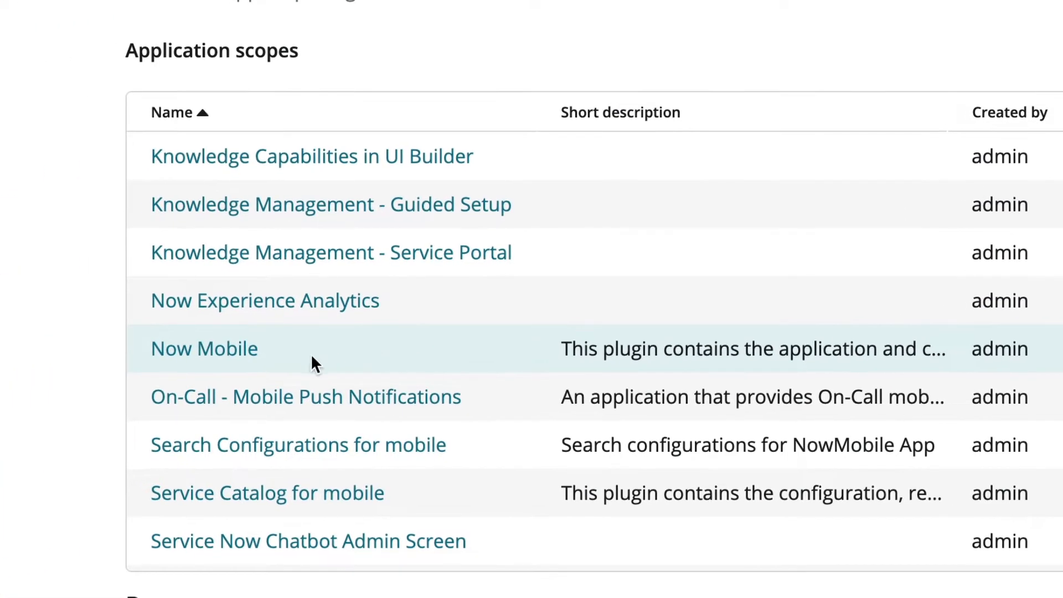
left_click(204, 348)
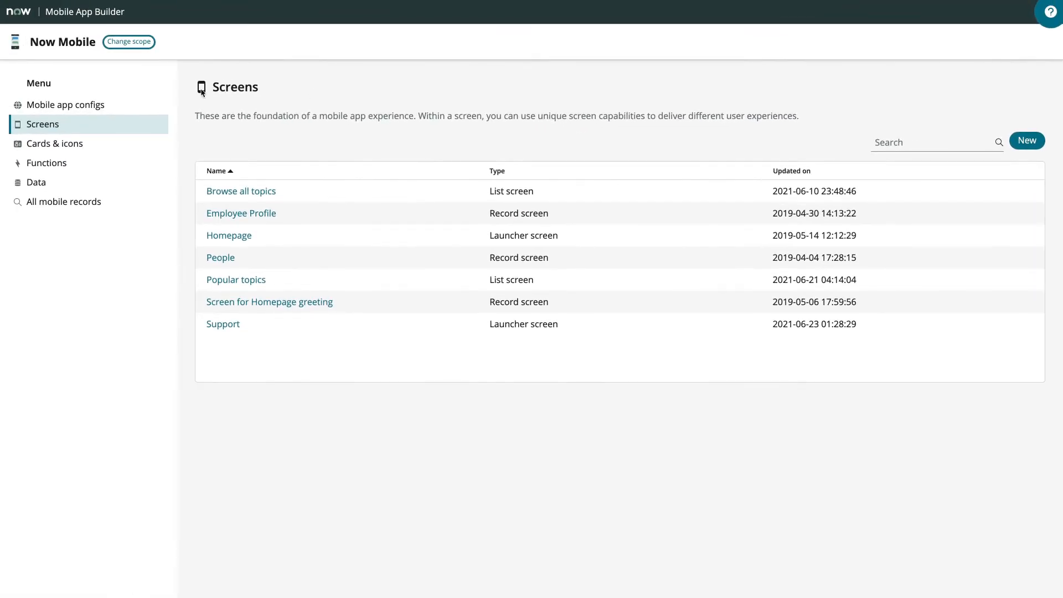
Step: Browse app configs, cards & icons, data items, then list all Icon [sys_sg_icon] records
left_click(66, 104)
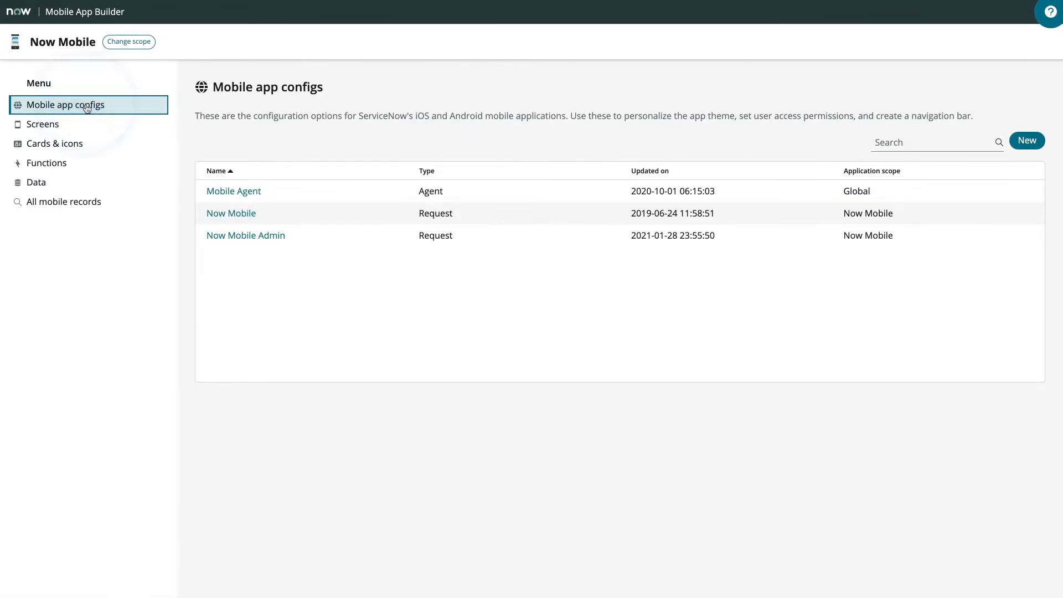
mouse_move(130, 106)
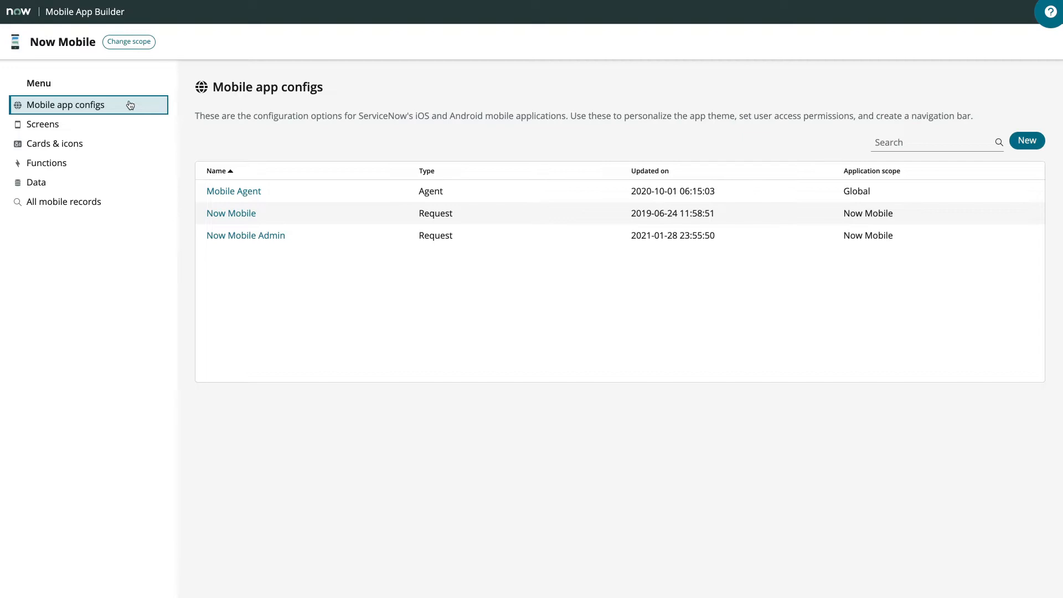
mouse_move(118, 143)
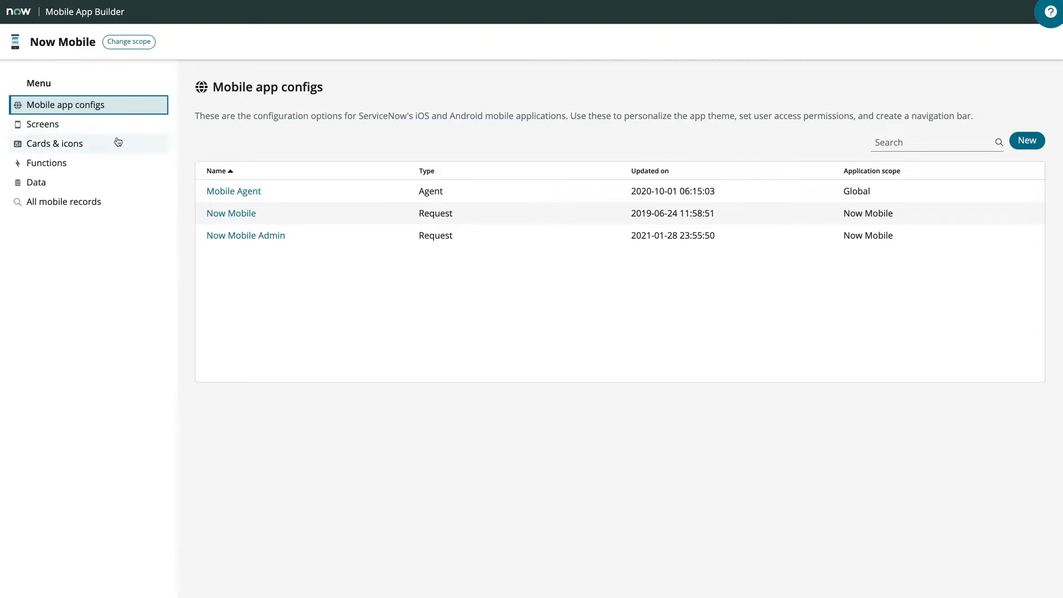
left_click(55, 142)
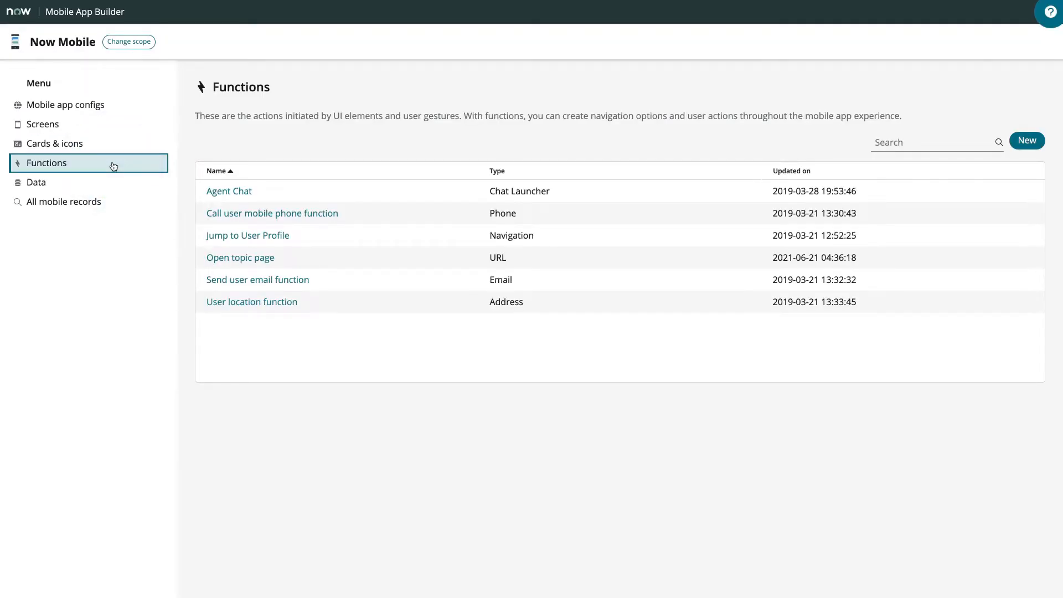
mouse_move(112, 183)
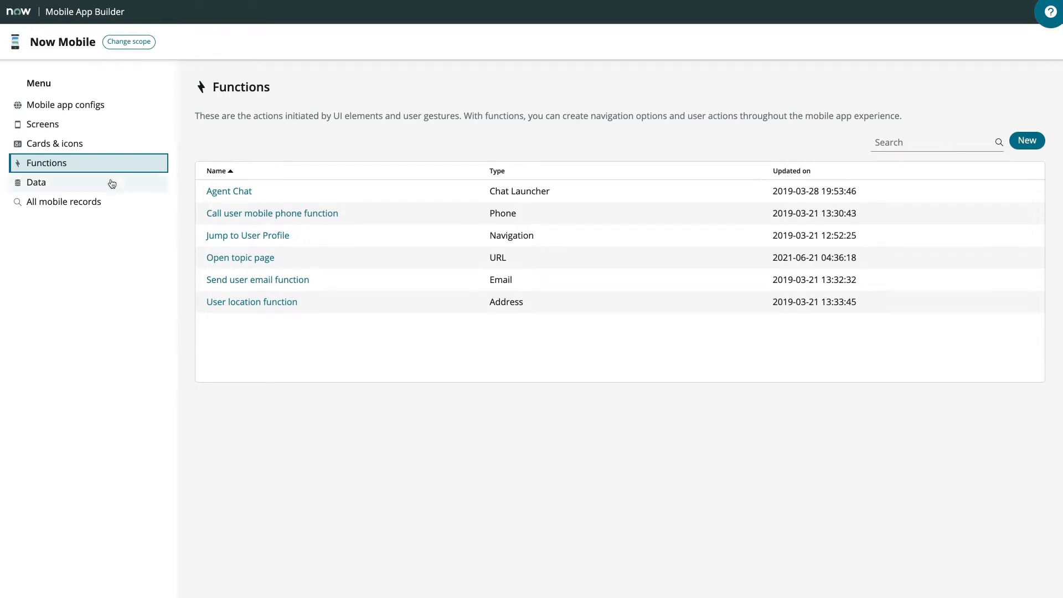
left_click(36, 182)
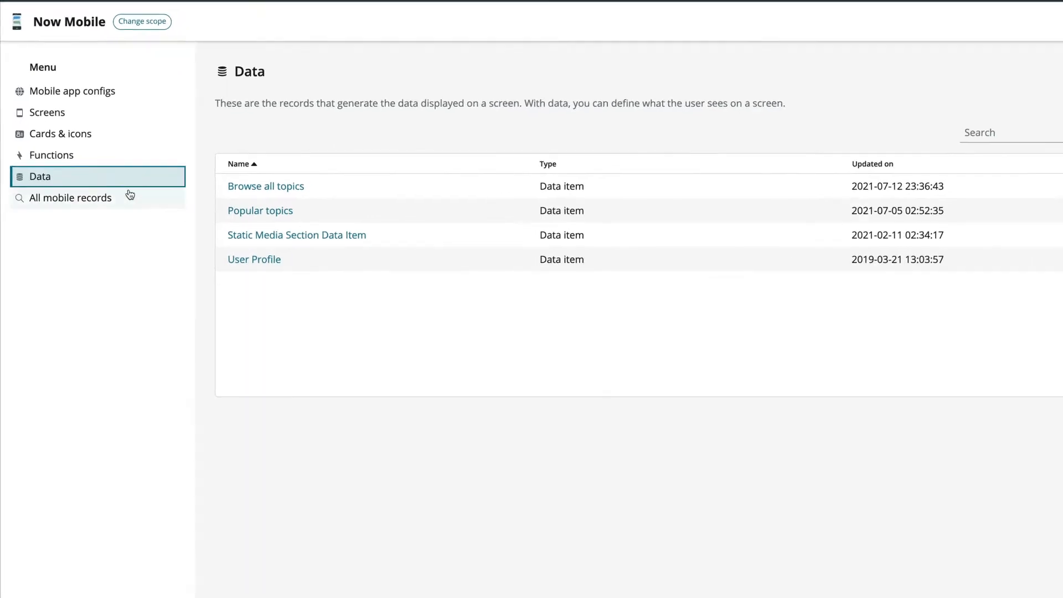
left_click(70, 197)
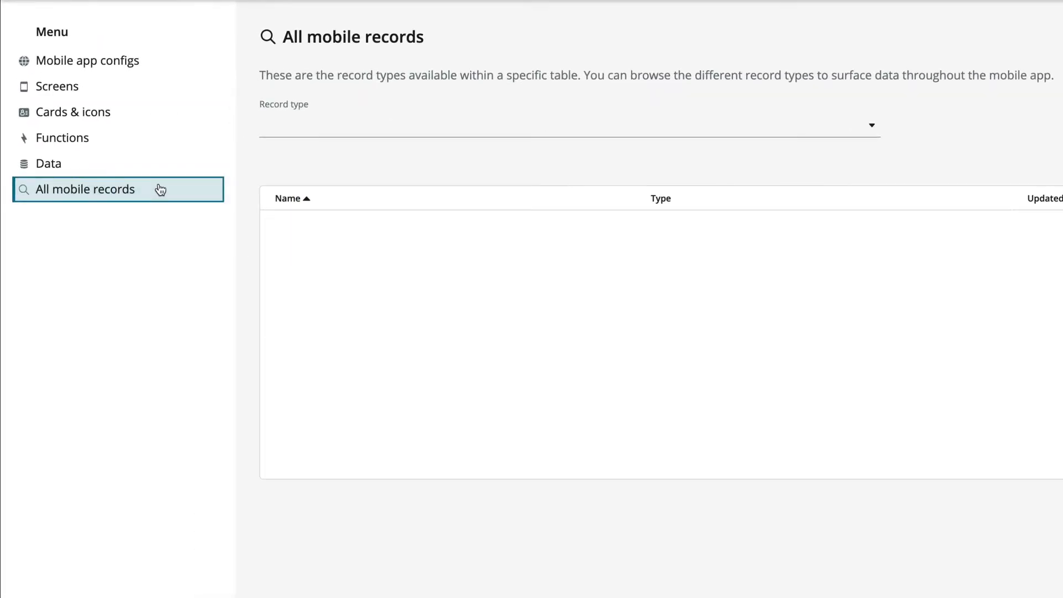
left_click(569, 126)
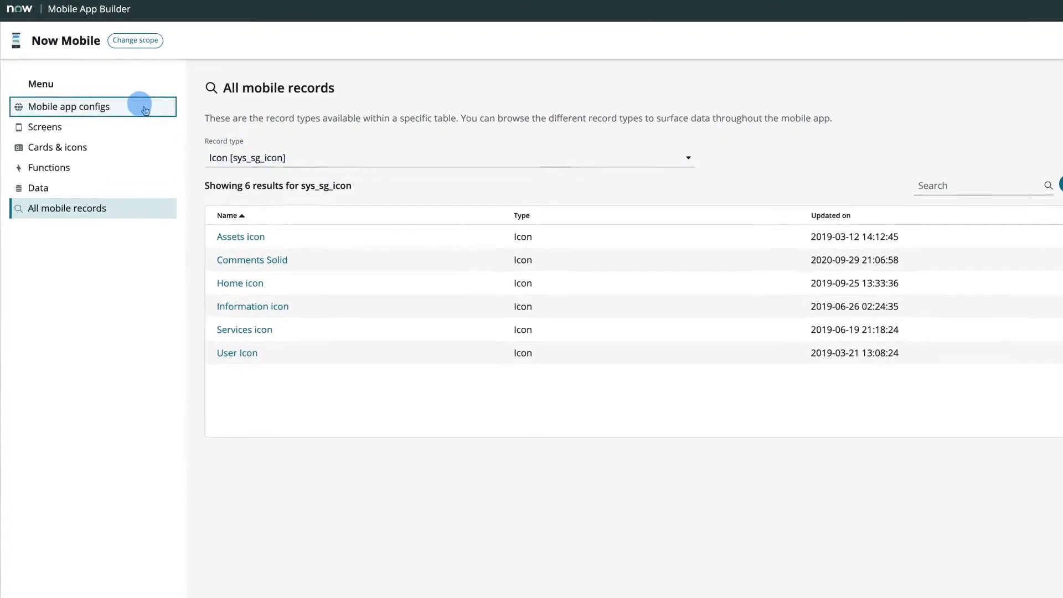
Step: Open the Now Mobile config and drill through Homepage and Jump Logged In User Profile to User Icon
left_click(68, 106)
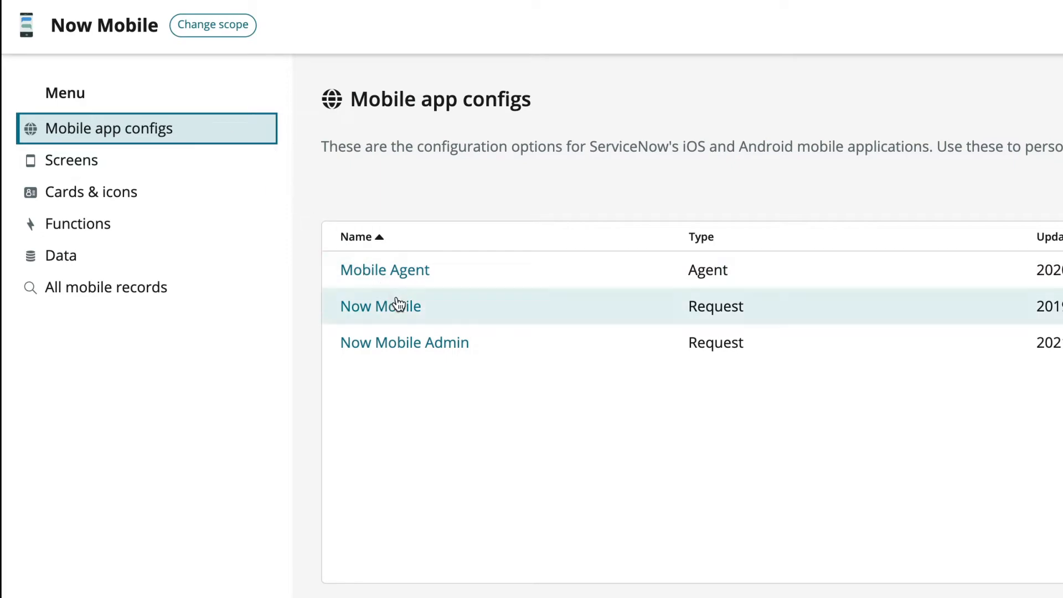
left_click(380, 306)
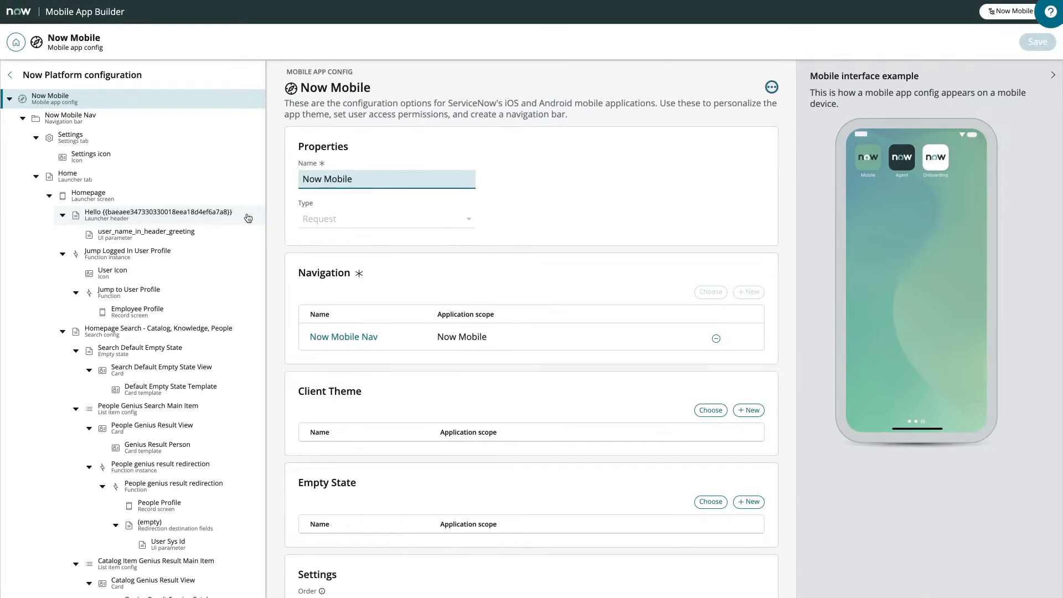
mouse_move(246, 204)
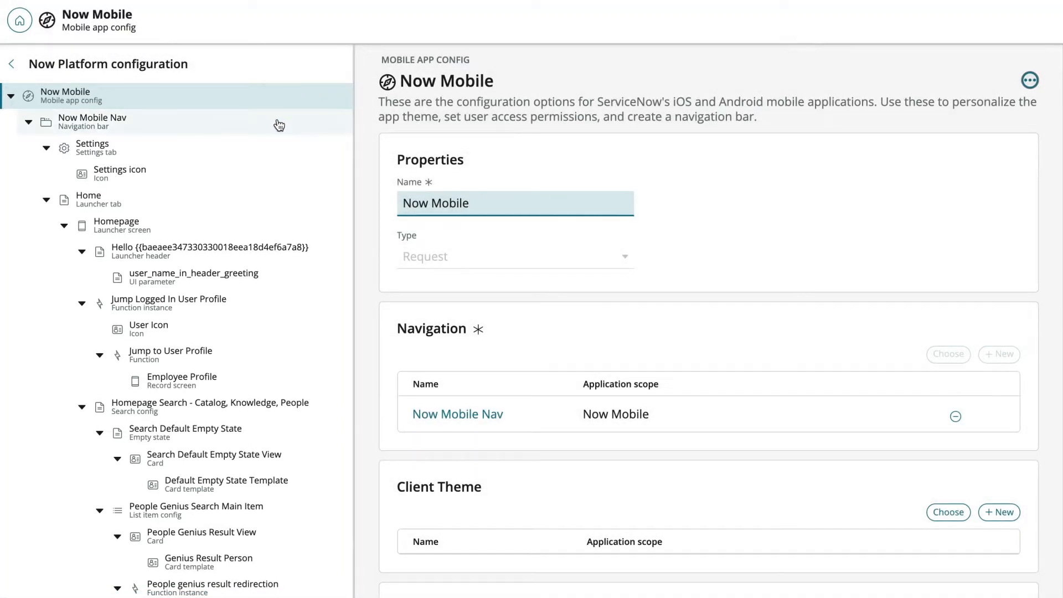
left_click(116, 224)
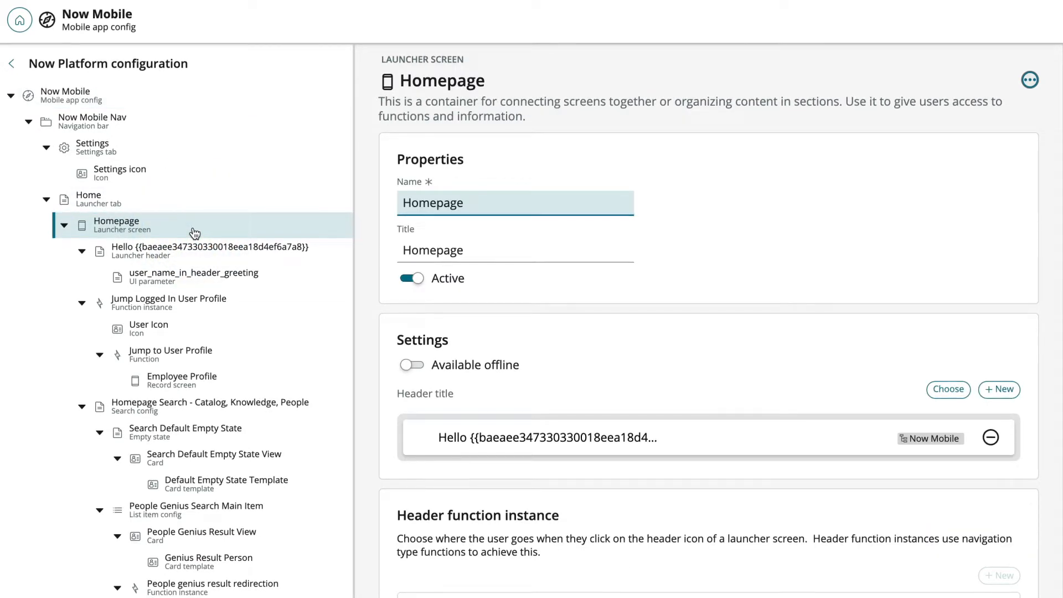
left_click(168, 303)
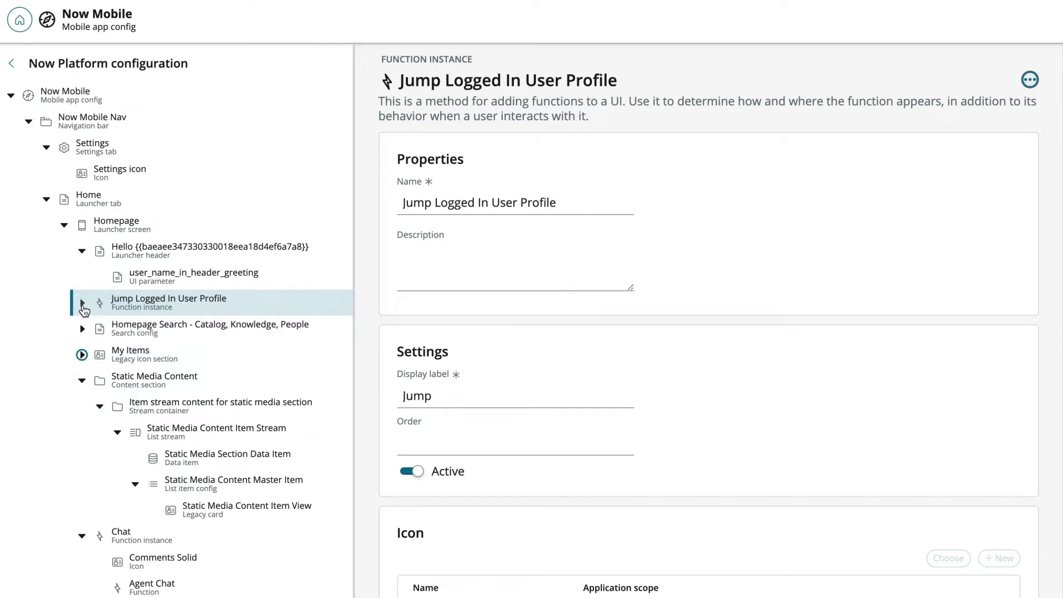
left_click(80, 303)
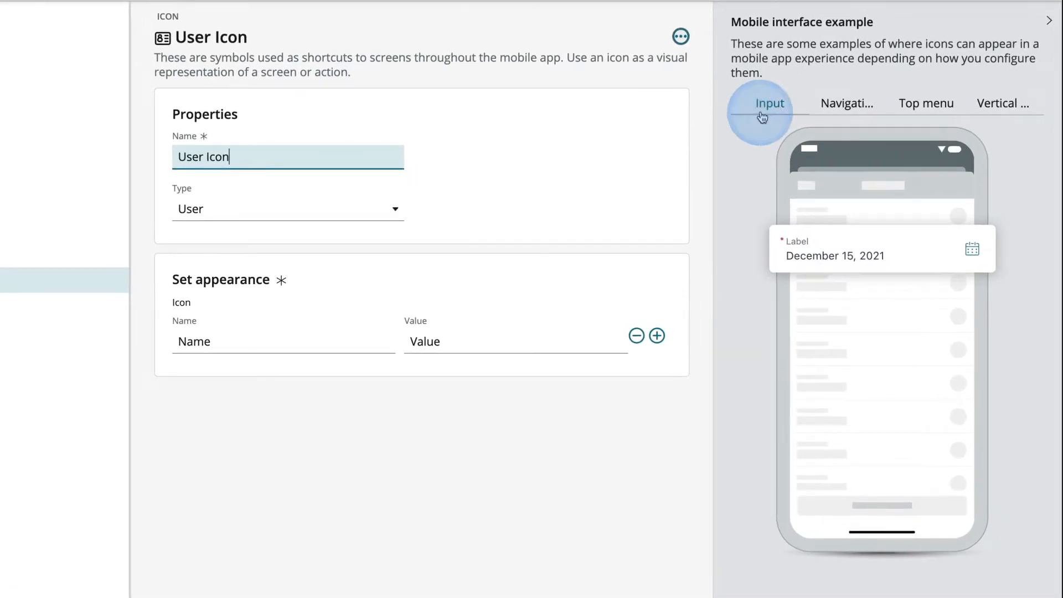
Step: Review User Icon's input, navigation bar and vertical section previews, then return to the Homepage screen
left_click(846, 103)
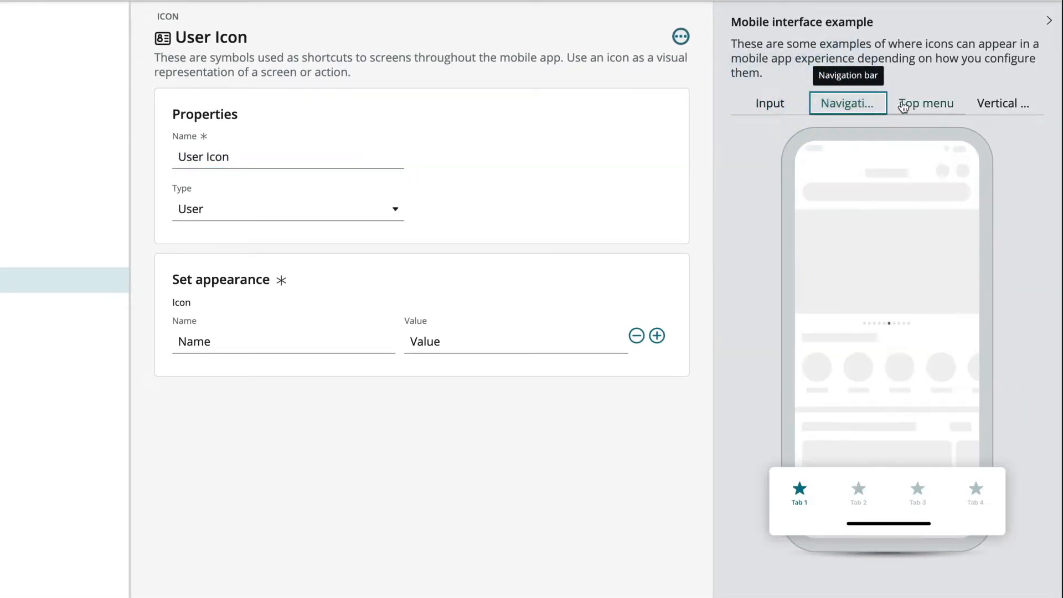
left_click(1004, 103)
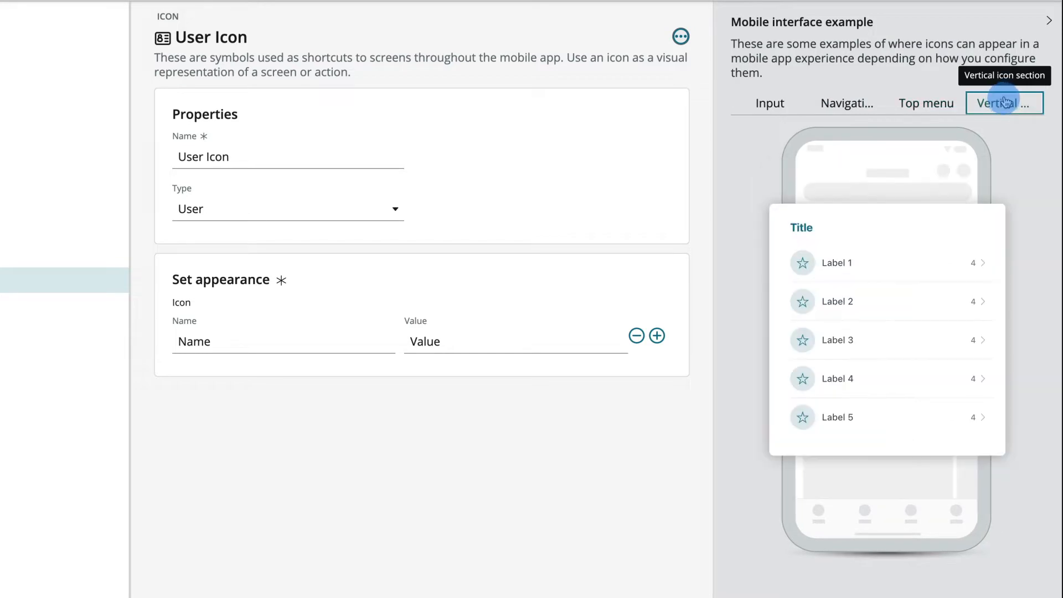
left_click(839, 137)
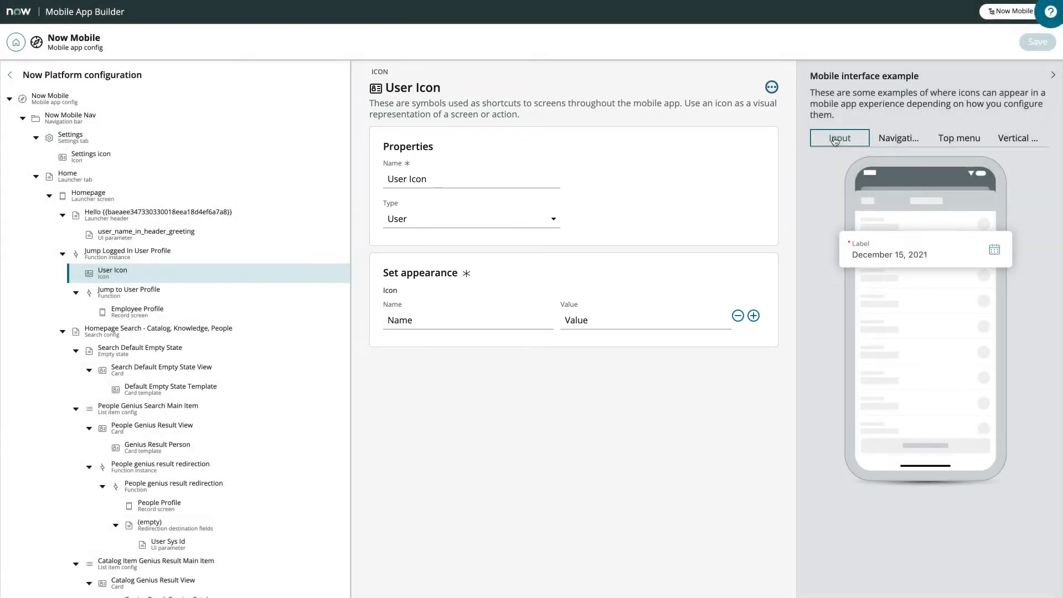
left_click(89, 195)
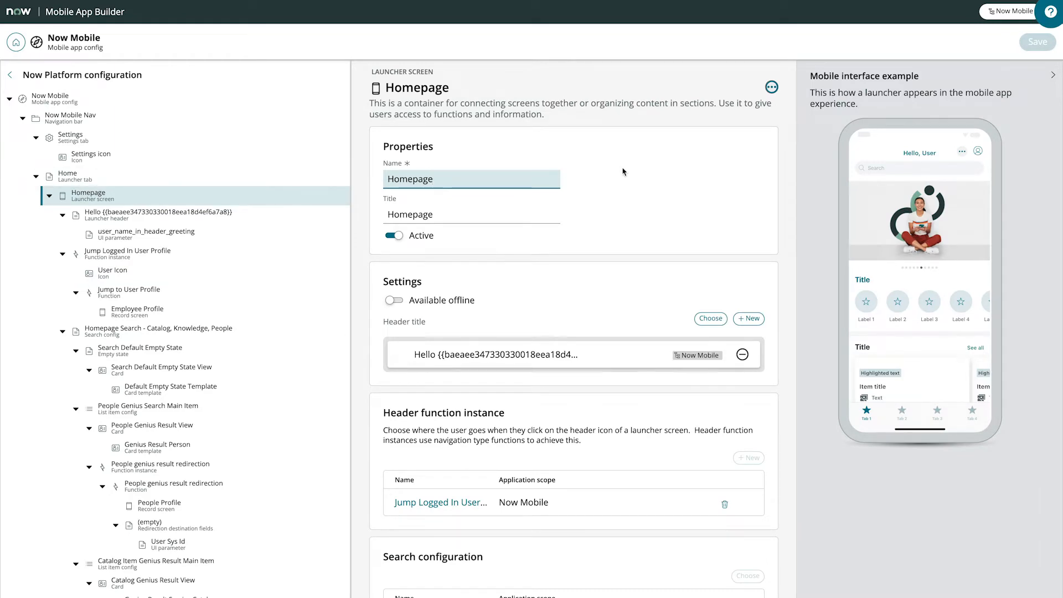
Step: Open Homepage launcher screen settings and scroll to its launcher sections (My Items, Static Media Content)
scroll("down", 3)
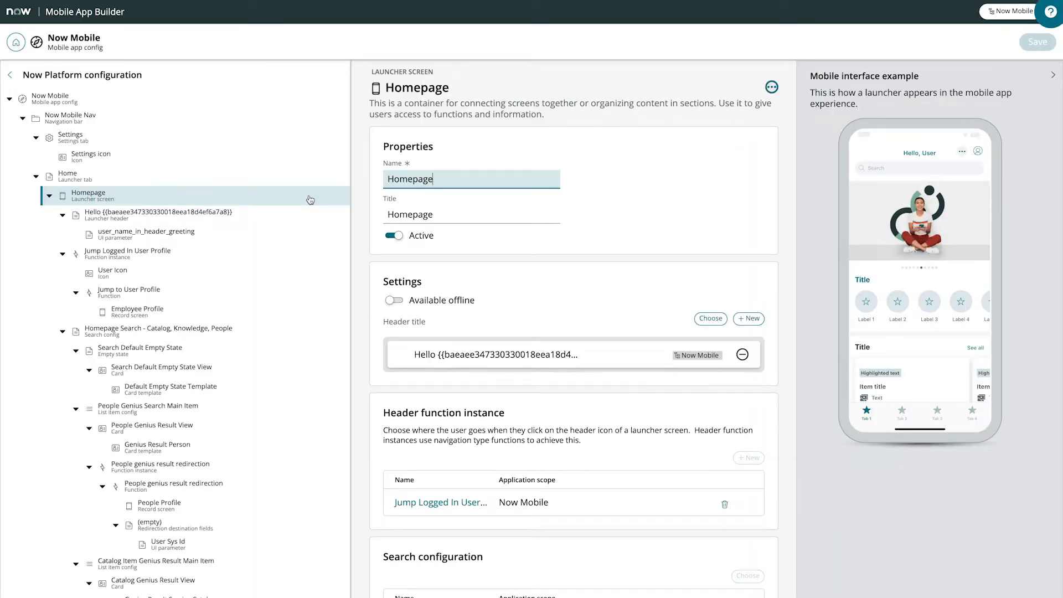
left_click(472, 178)
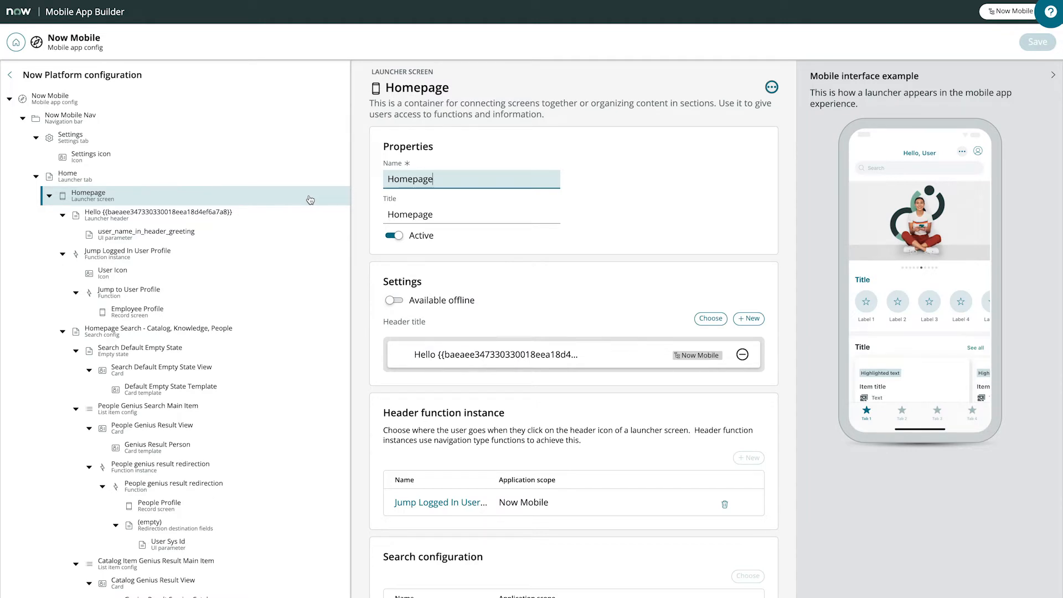
left_click(409, 178)
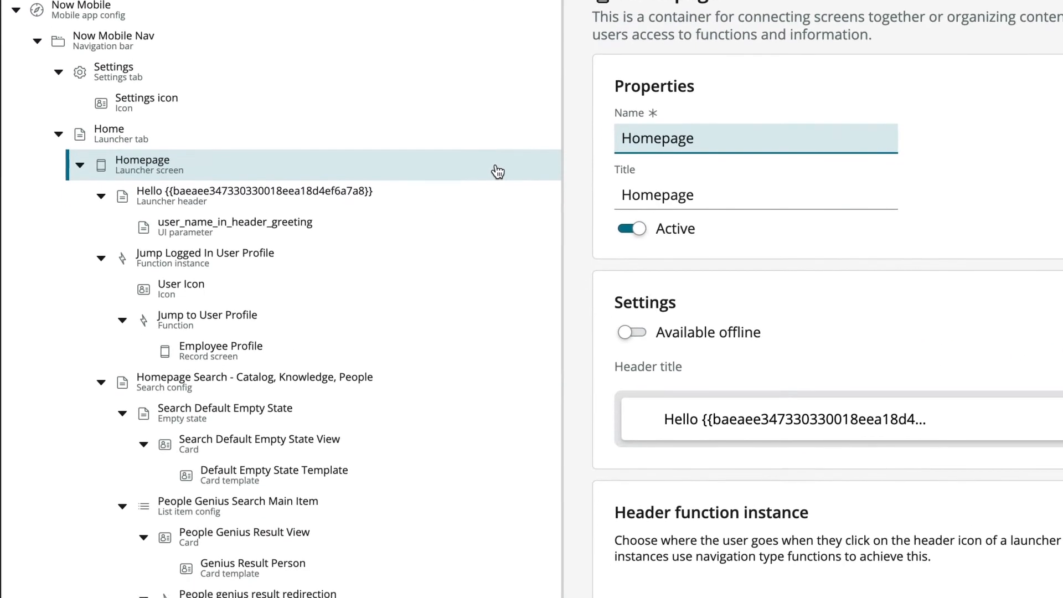
scroll("down", 3)
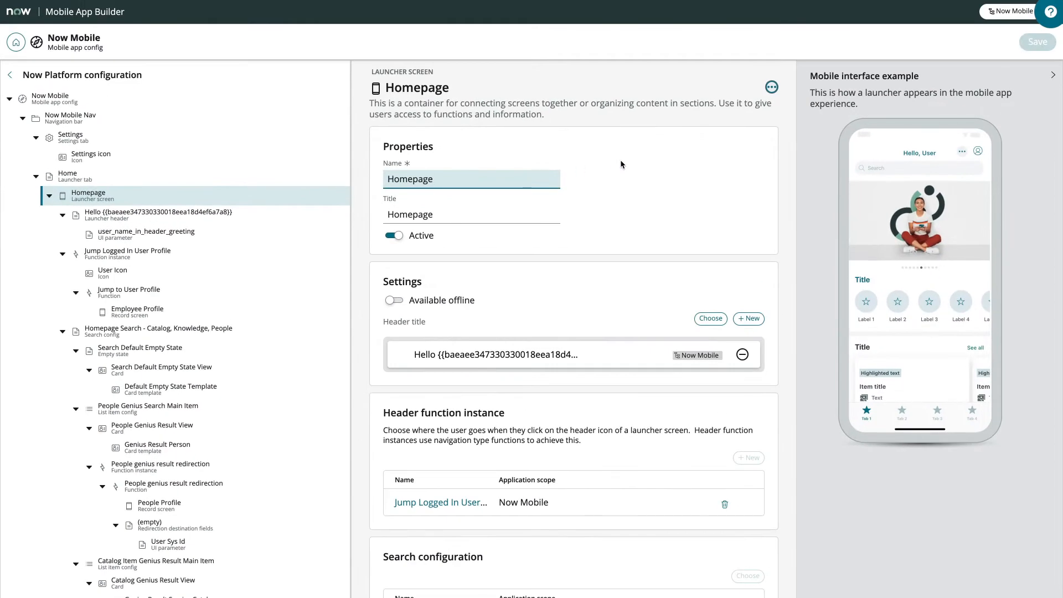
scroll("down", 3)
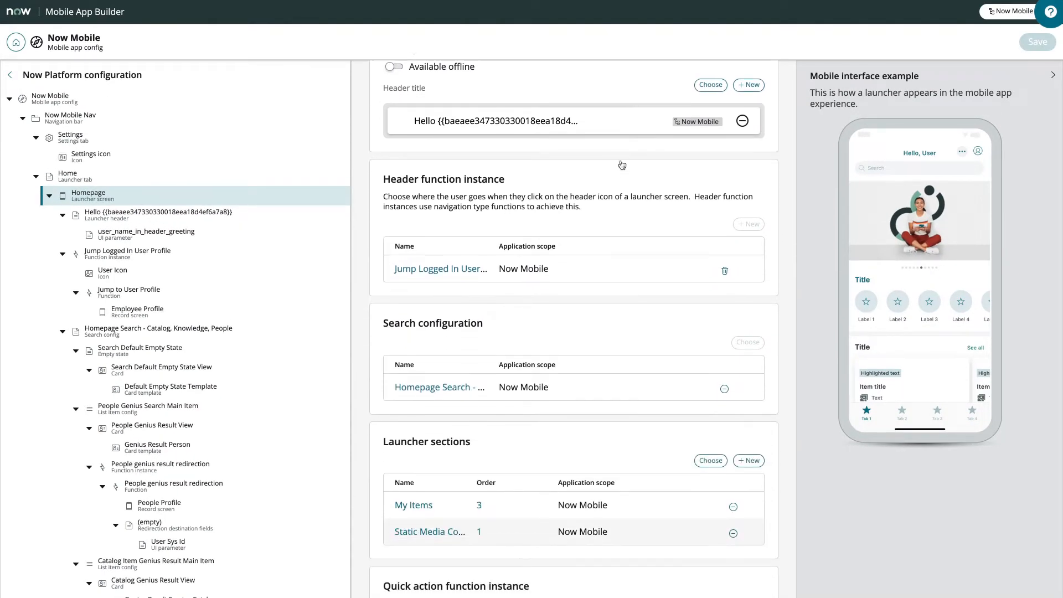
scroll("down", 3)
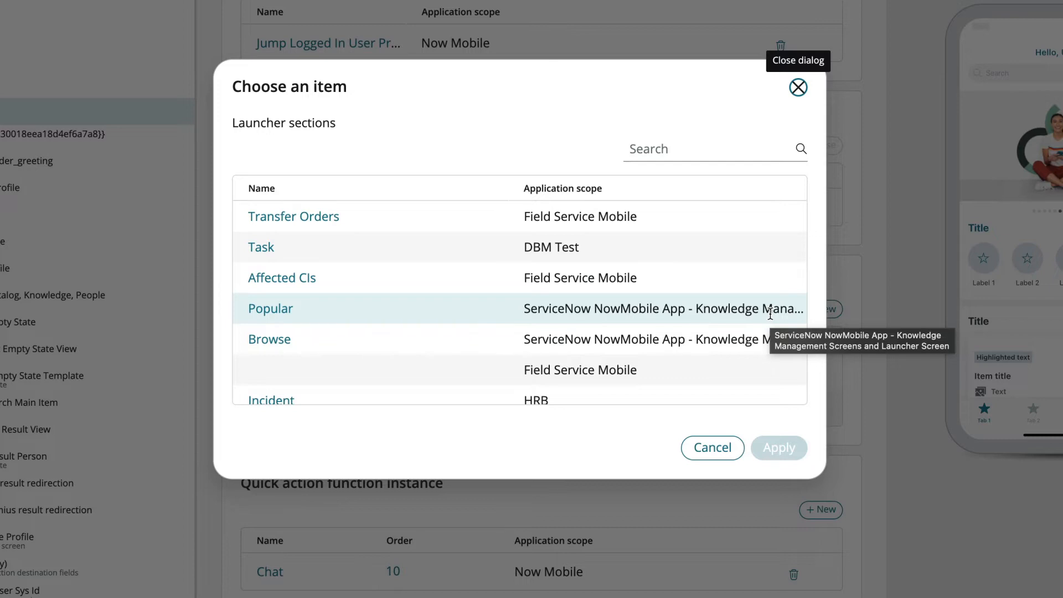
Step: Dismiss the section picker and create a new launcher section of type Record
left_click(712, 447)
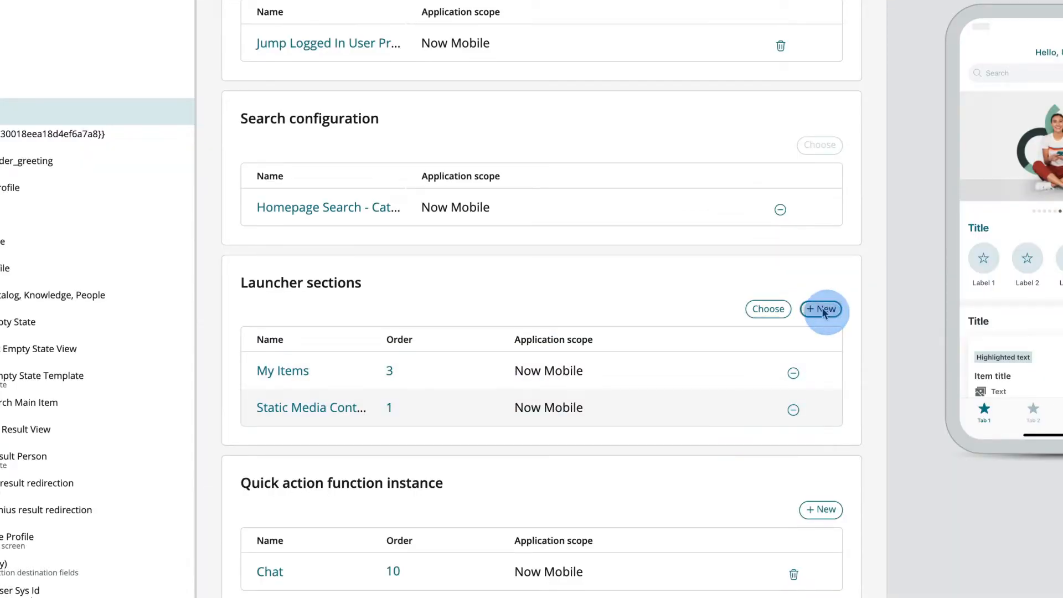
left_click(821, 309)
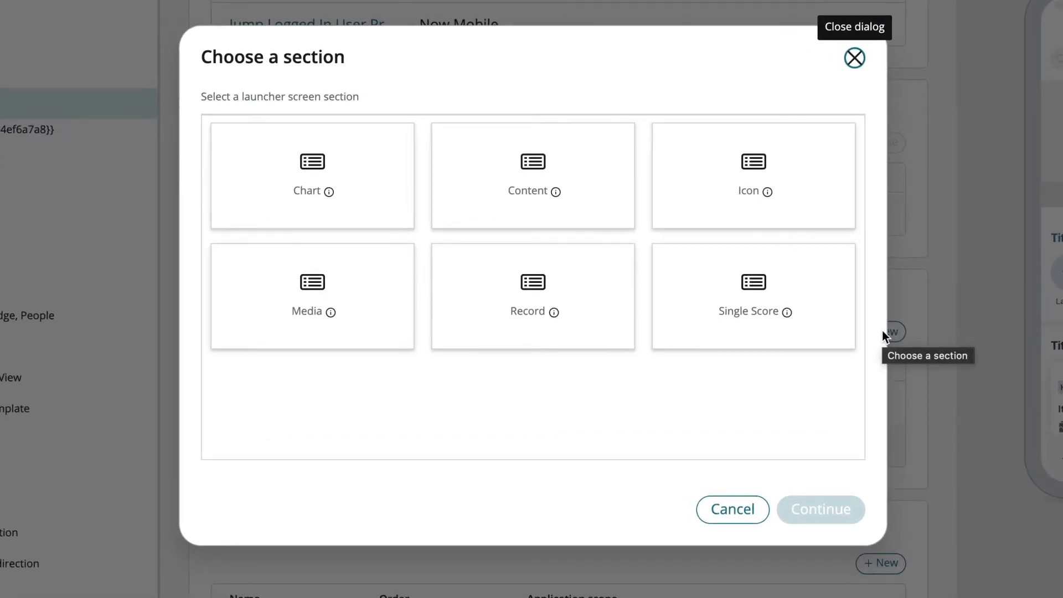
left_click(533, 296)
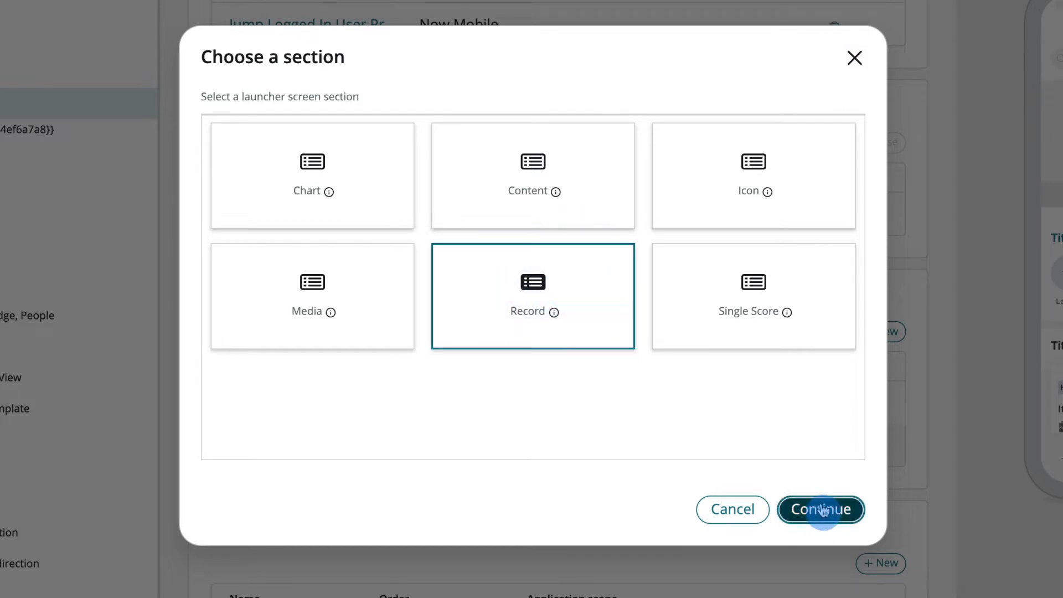
left_click(820, 510)
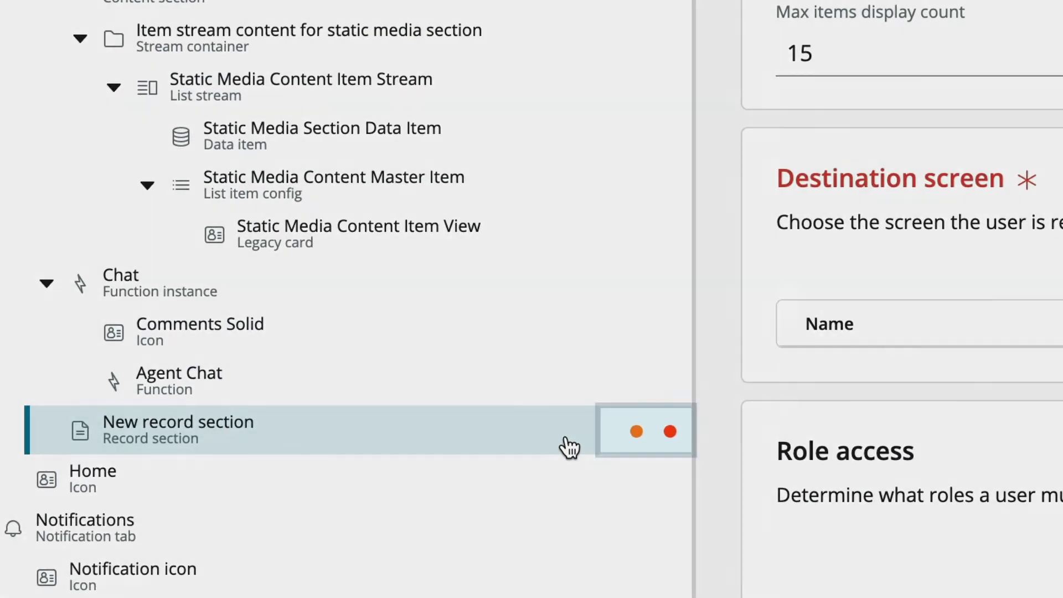
Step: Title the new record section 'Coworkers'
left_click(645, 430)
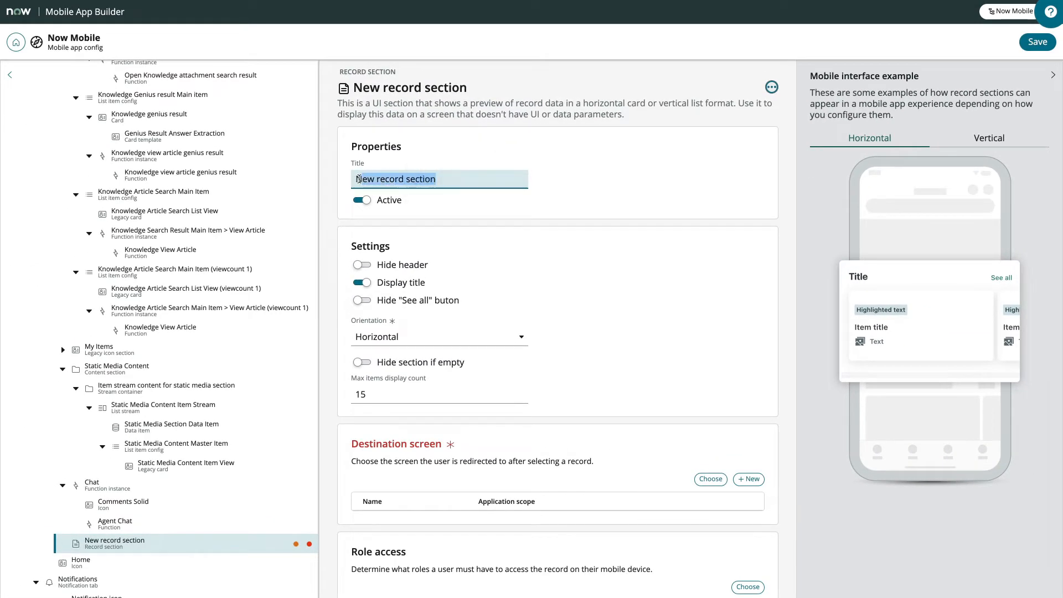
type("Coworkers list screen")
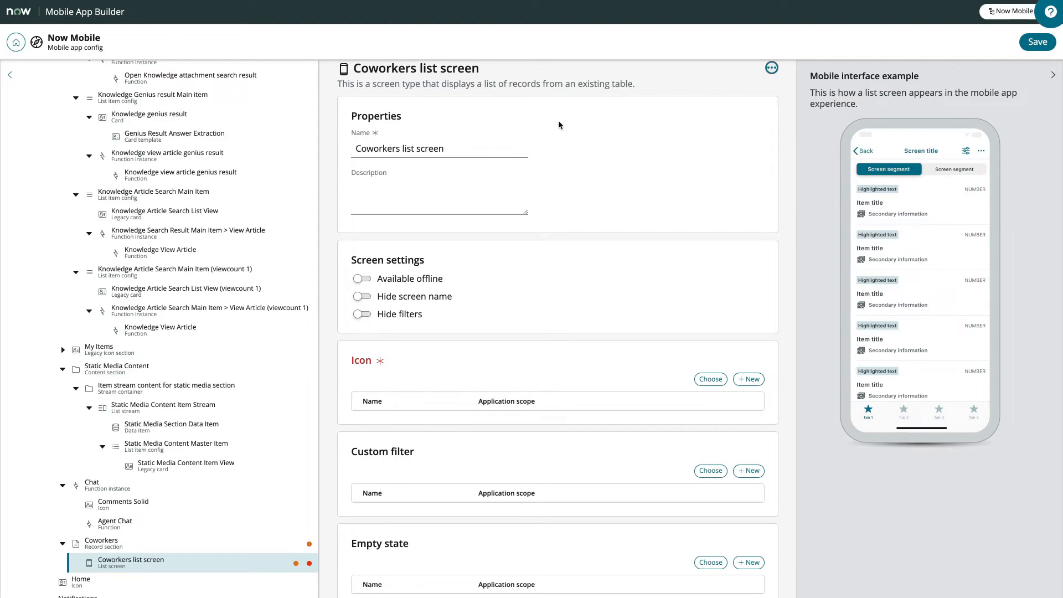
Step: Assign the icon-Address-Book icon to the Coworkers list screen
scroll("down", 3)
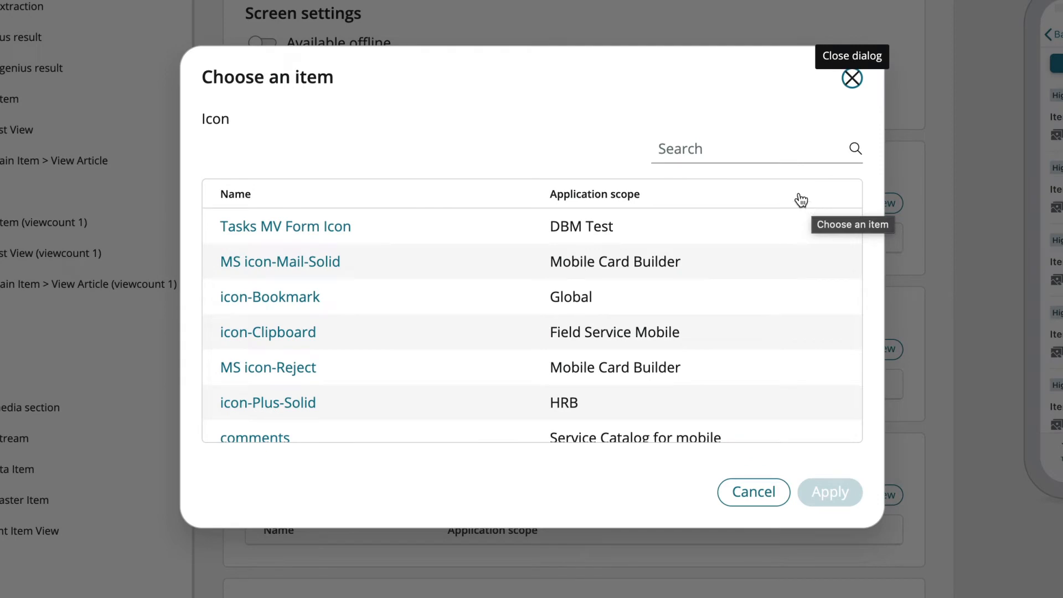
type("address")
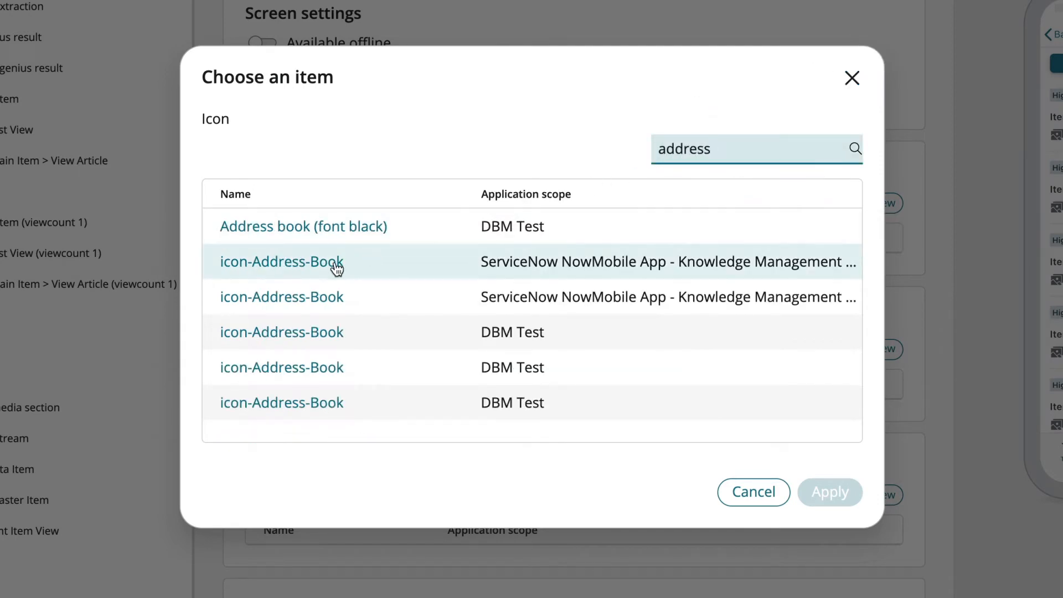
left_click(280, 261)
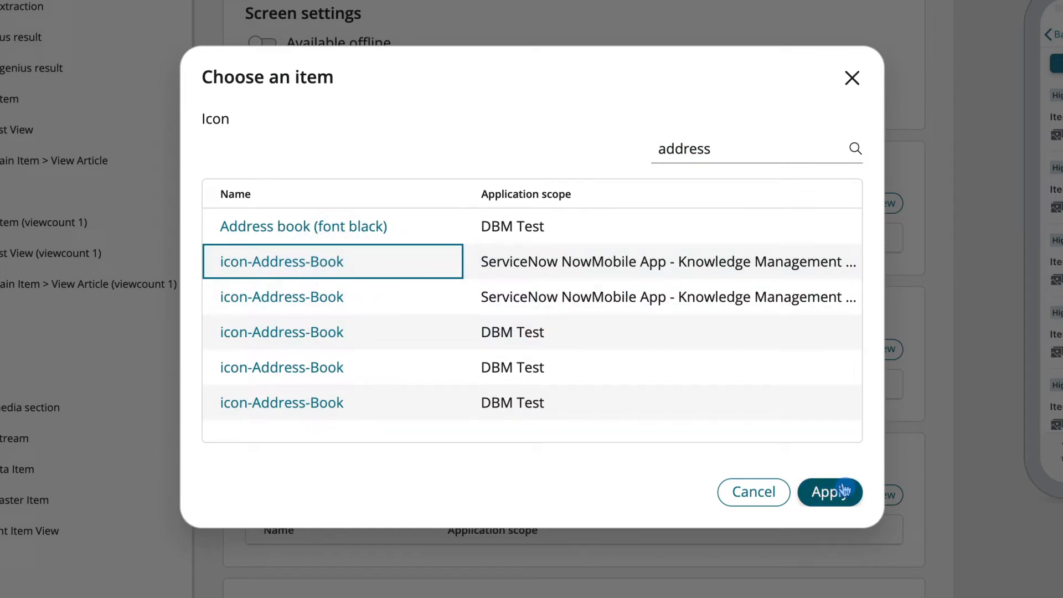
left_click(829, 491)
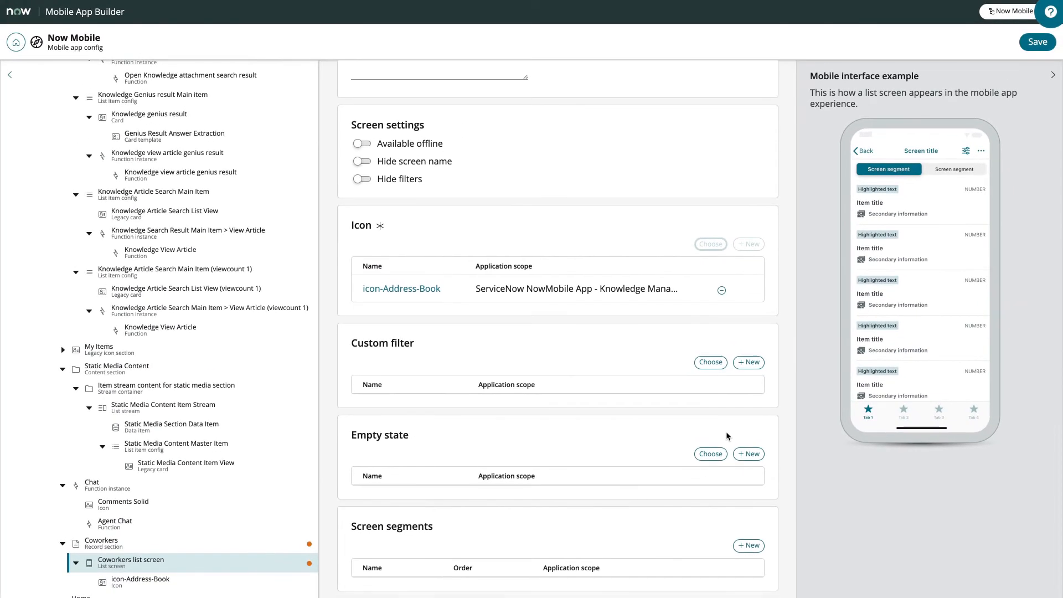
Step: Add a screen segment and name its list stream 'Coworkers list stream'
scroll("down", 3)
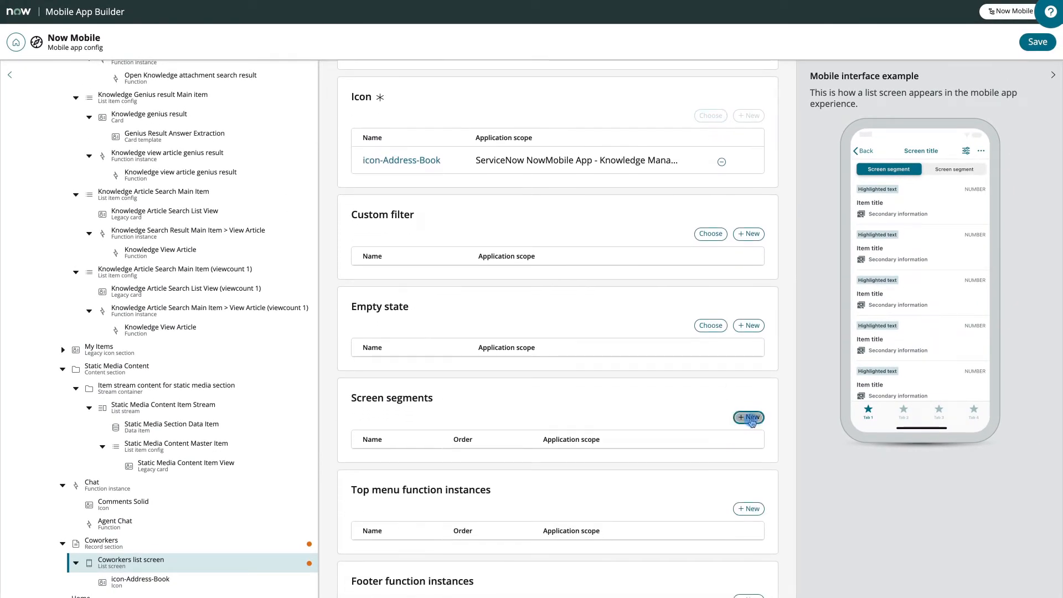
left_click(747, 417)
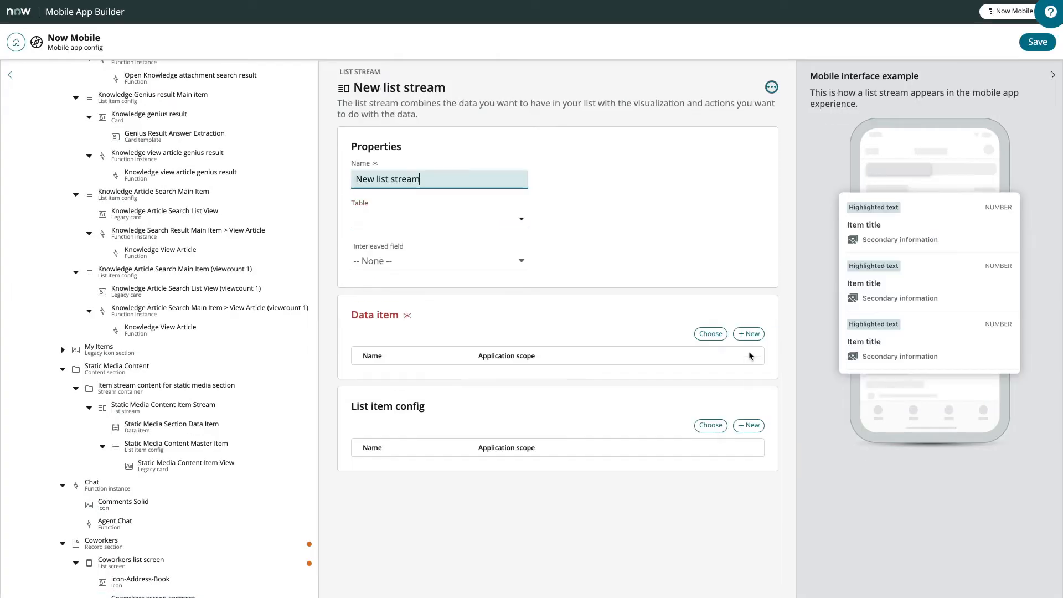
double_click(364, 179)
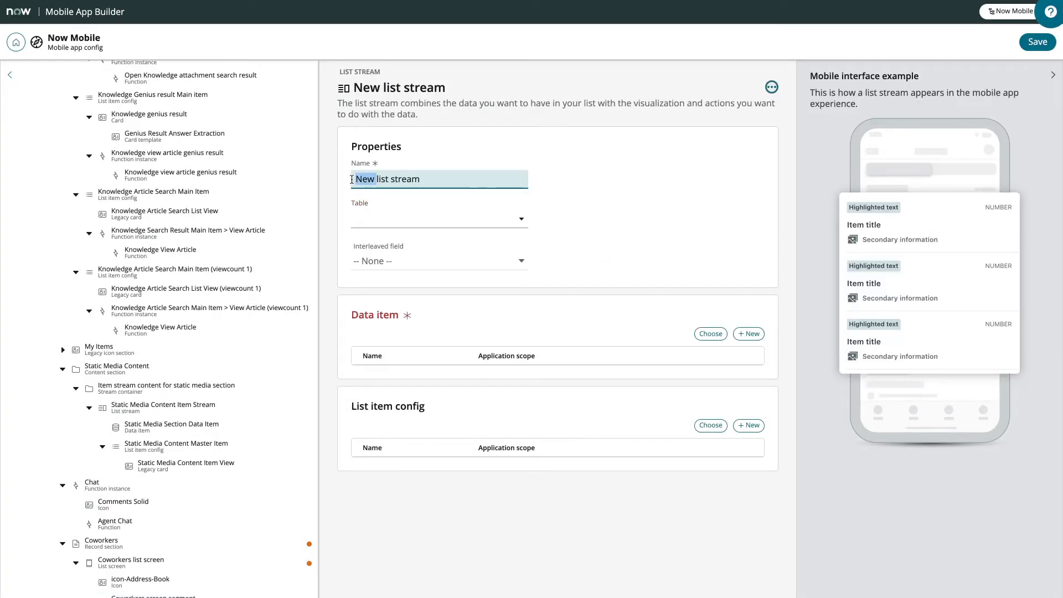
type("Coworkers list stream")
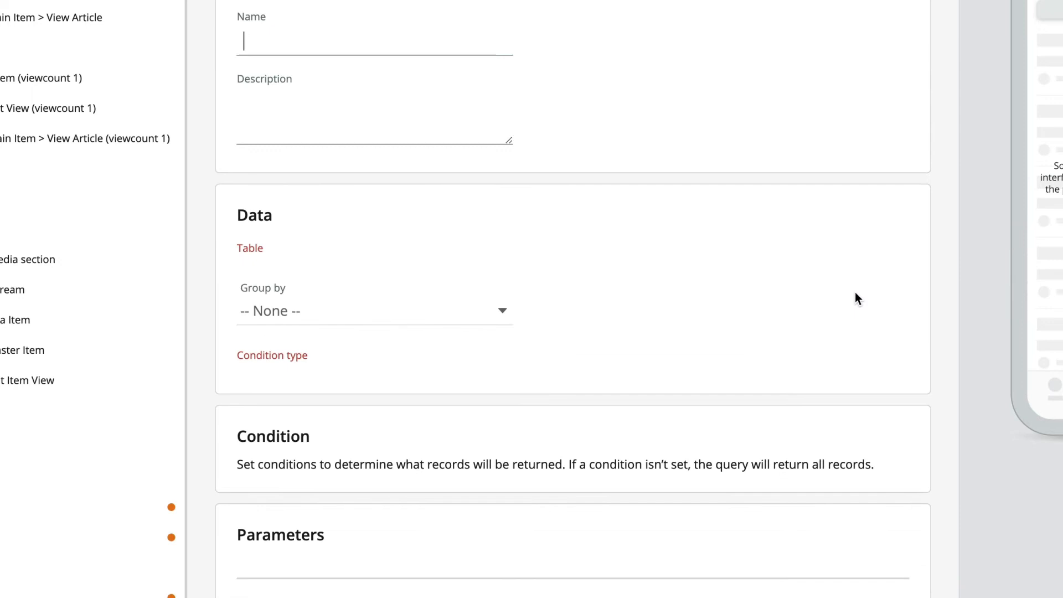
Step: Name the new data item Coworkers on the User table with a Declarative condition type
type("New data item")
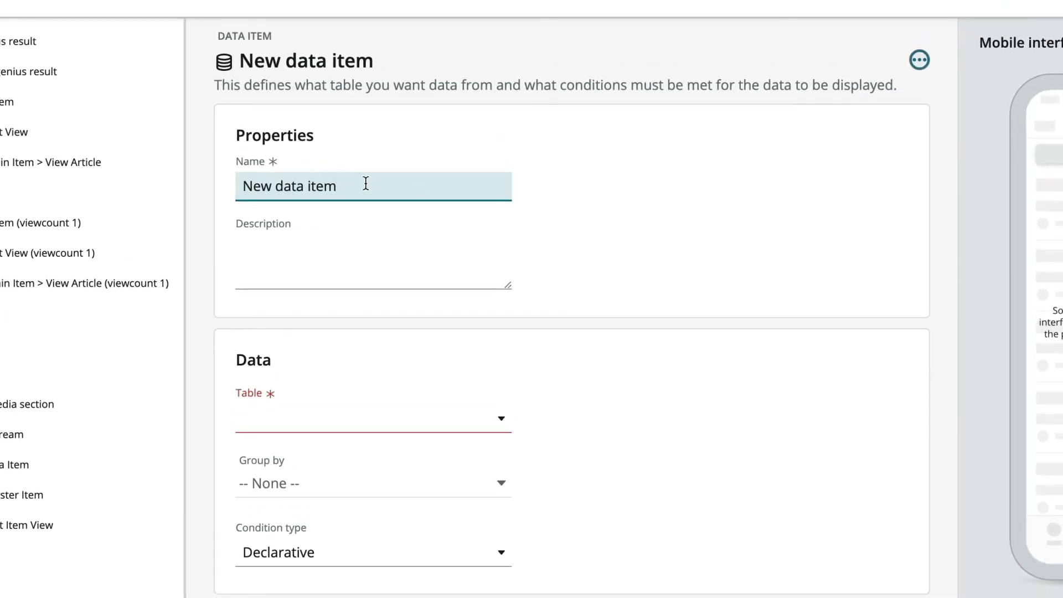
type("Coworkers")
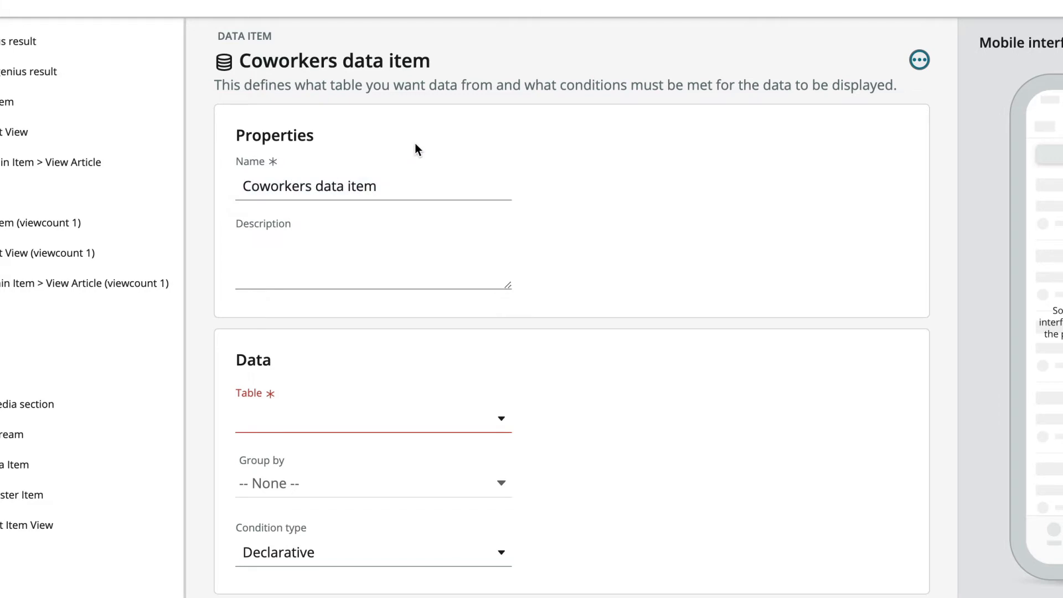
scroll("down", 3)
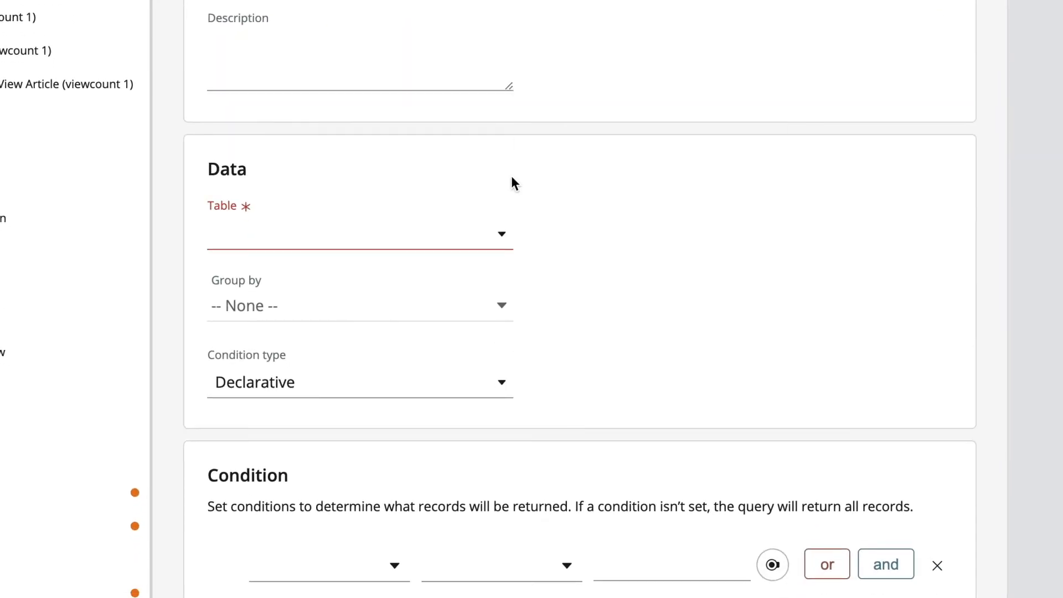
type("user]")
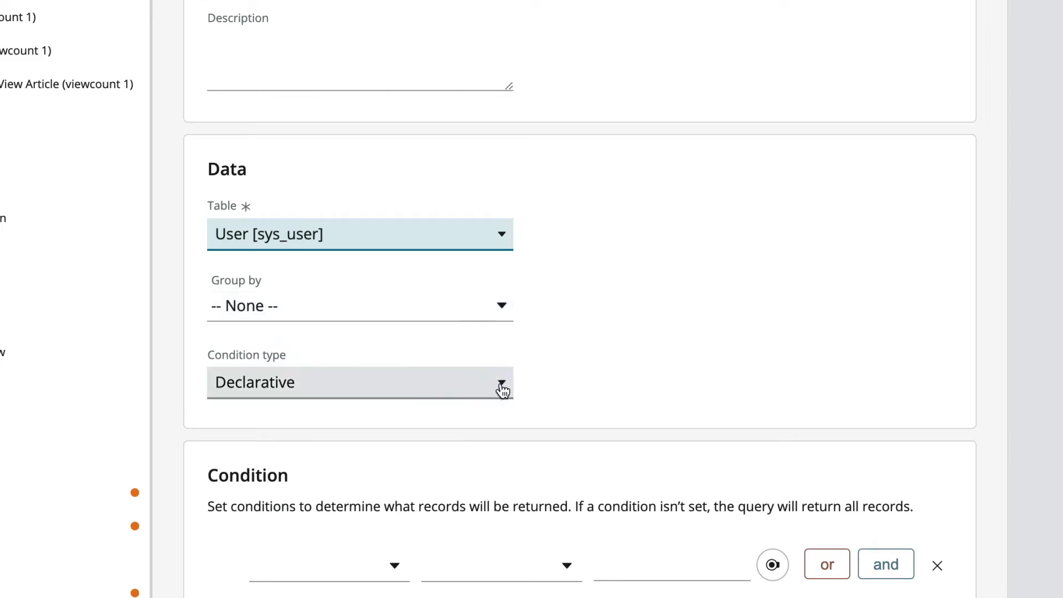
left_click(358, 382)
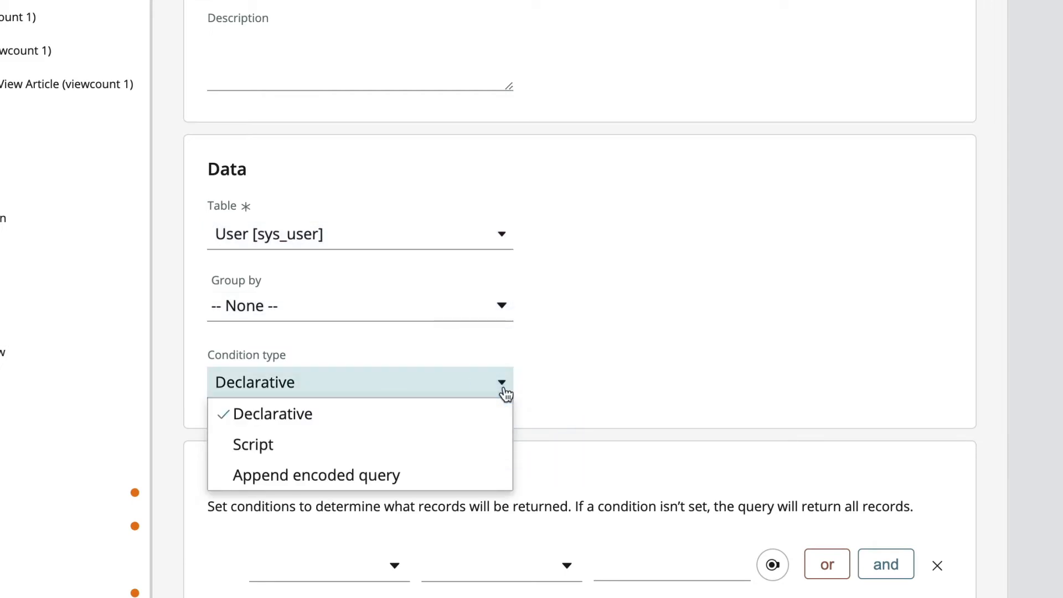
left_click(274, 414)
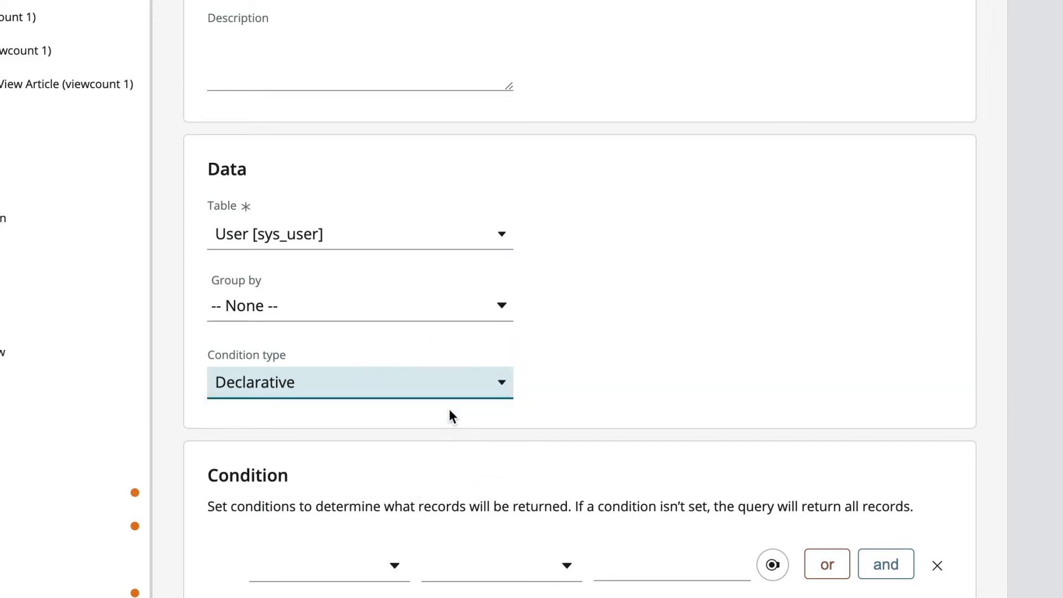
Step: Set the condition Avatar is not empty and sort results by First name ascending
scroll("down", 3)
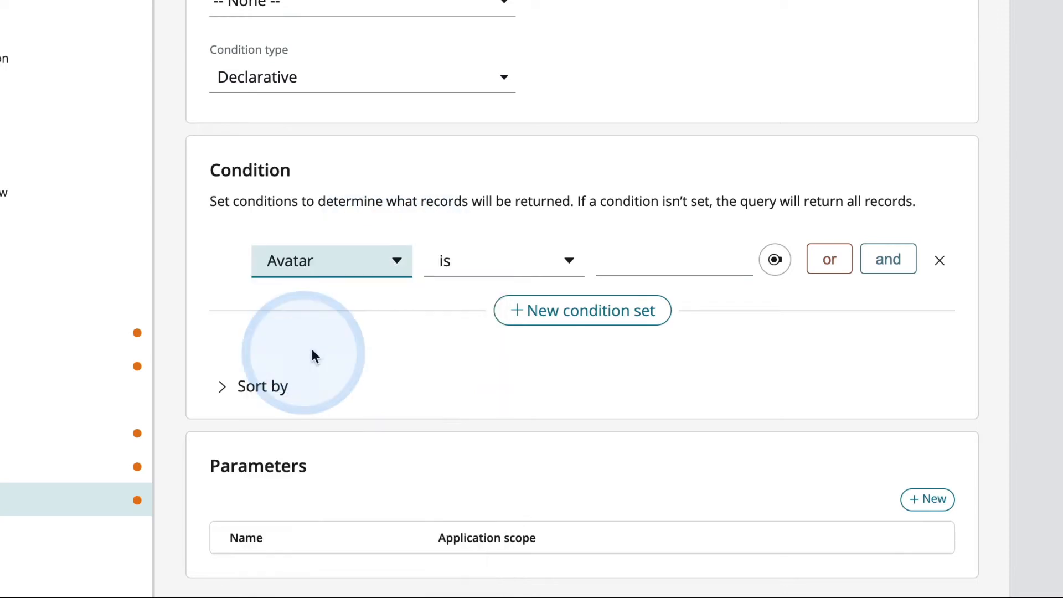
left_click(503, 260)
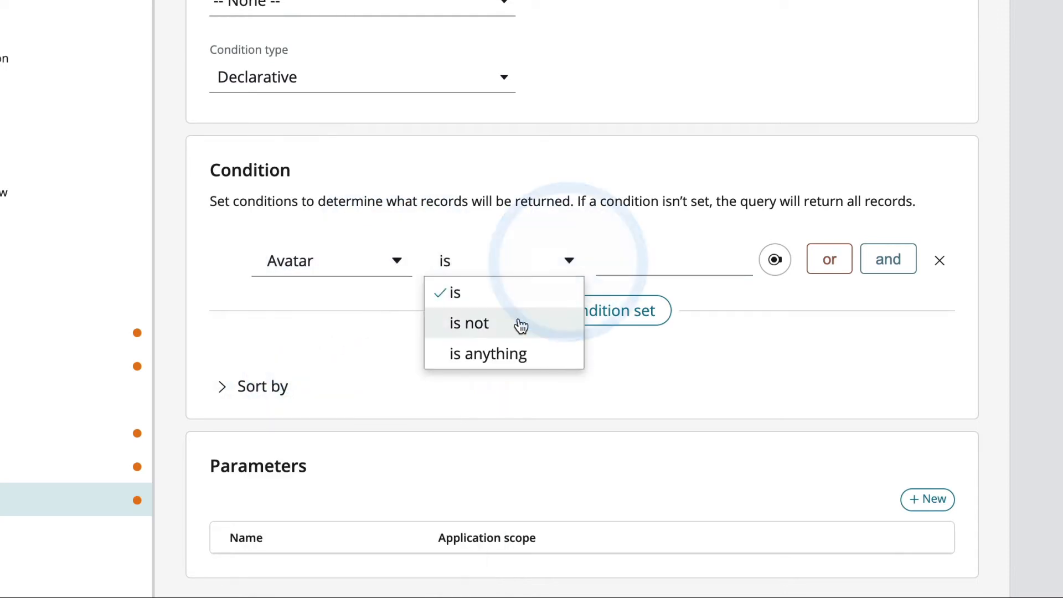
left_click(469, 322)
type("empty")
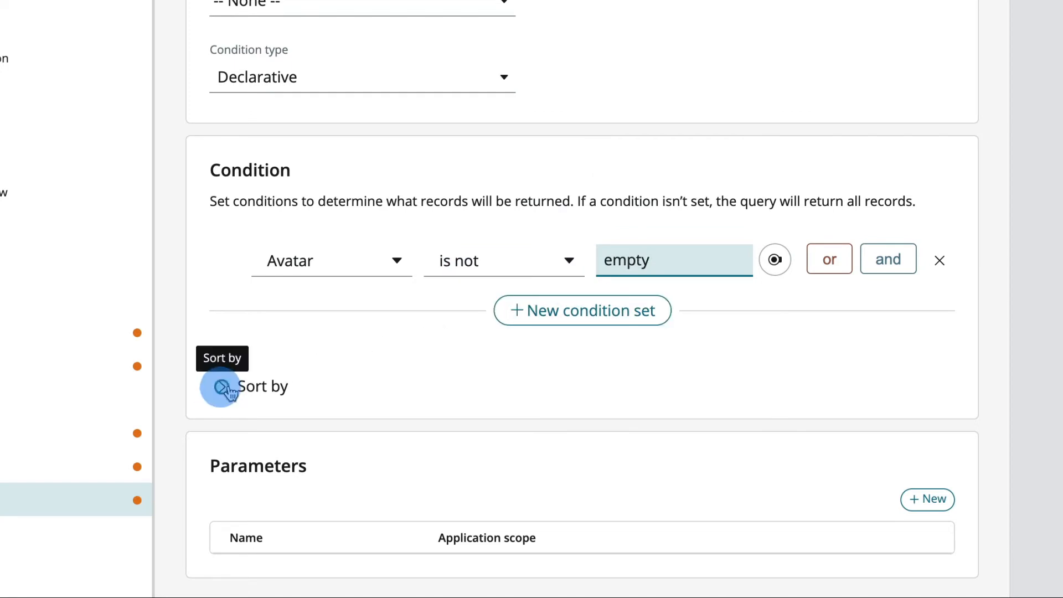
left_click(243, 385)
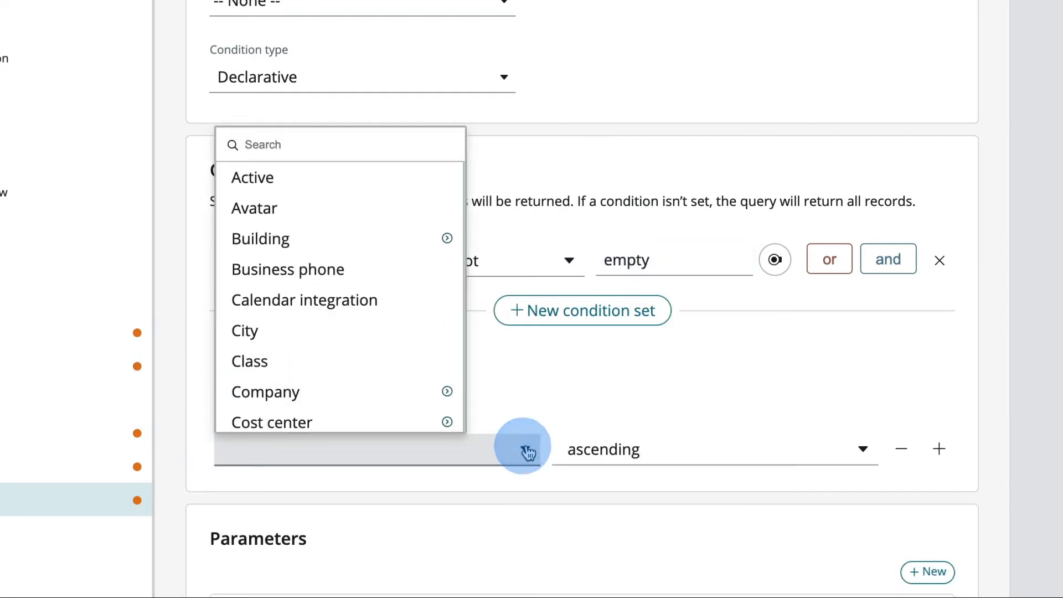
left_click(253, 208)
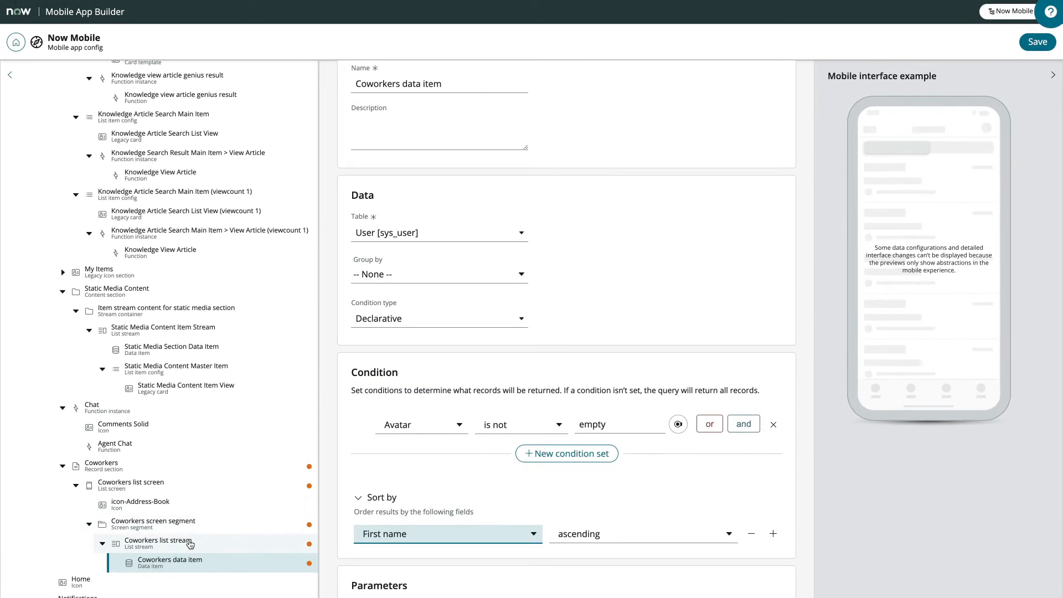
Step: Create Coworkers list item config under the list stream, based on the User [sys_user] table
left_click(157, 543)
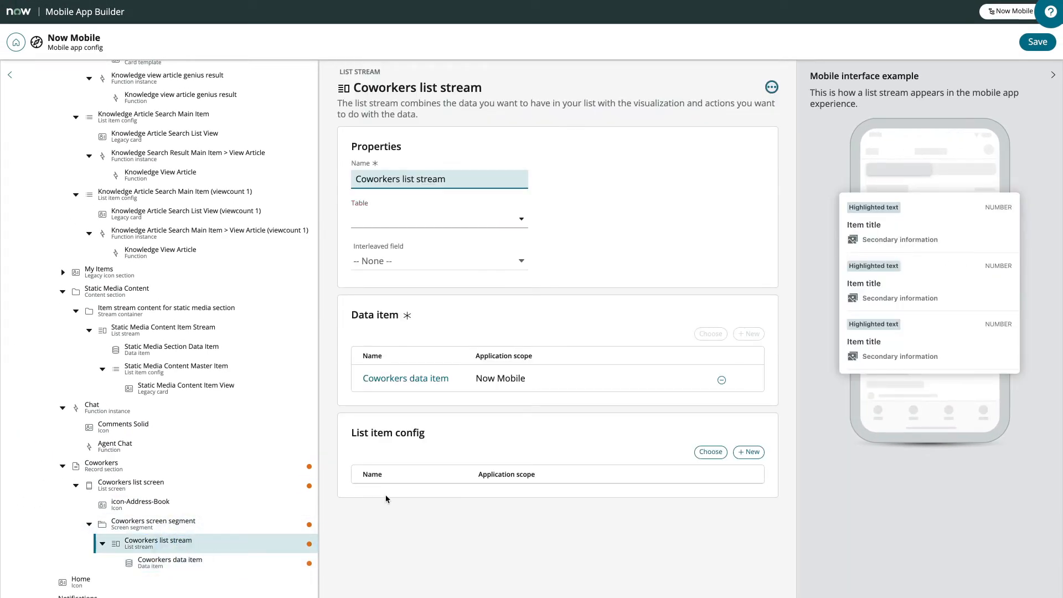
left_click(749, 451)
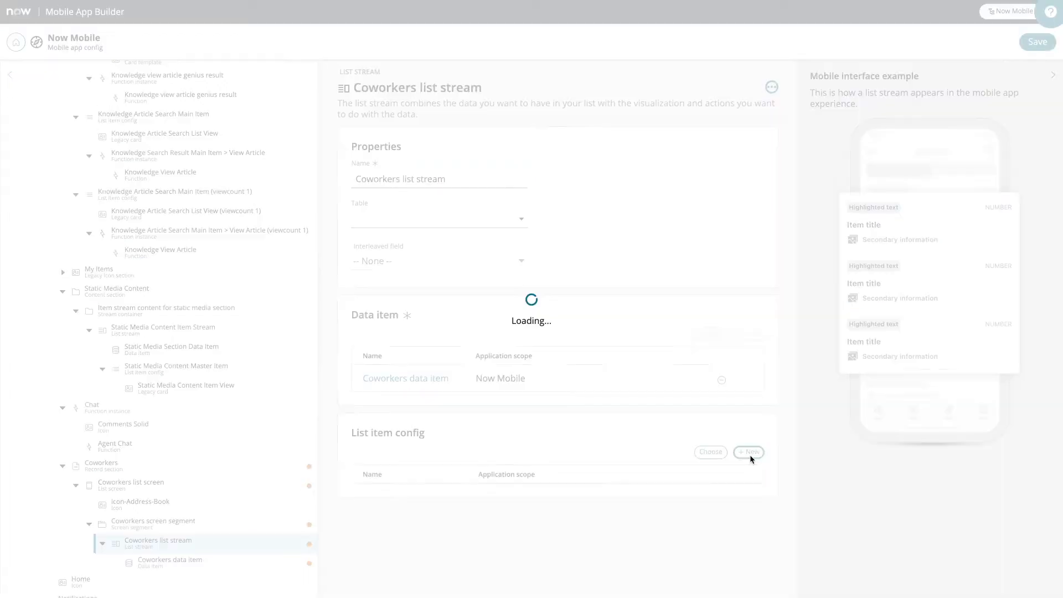
left_click(747, 451)
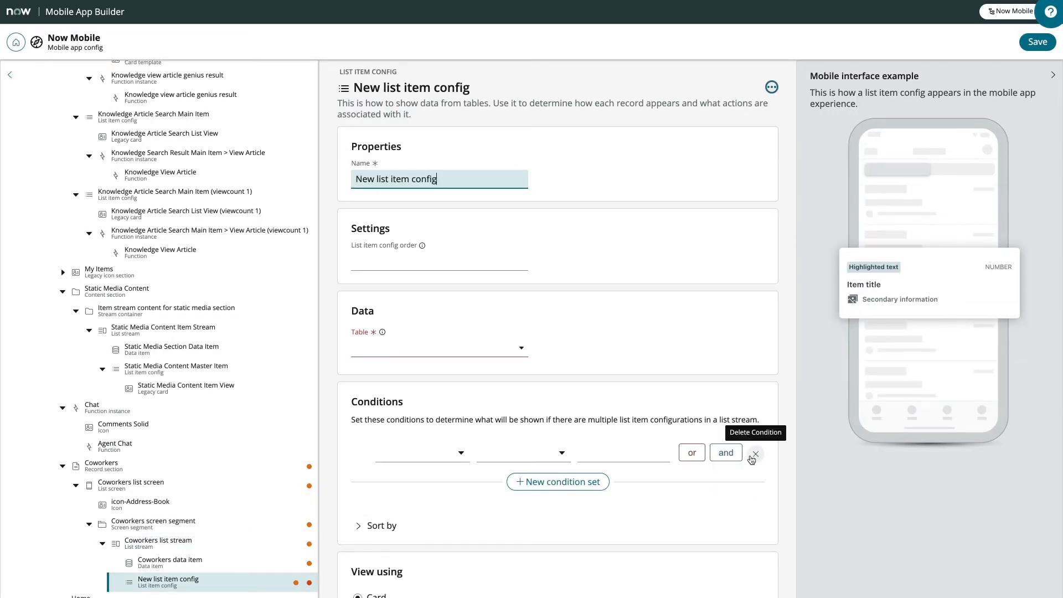
double_click(363, 178)
type("Coworkers")
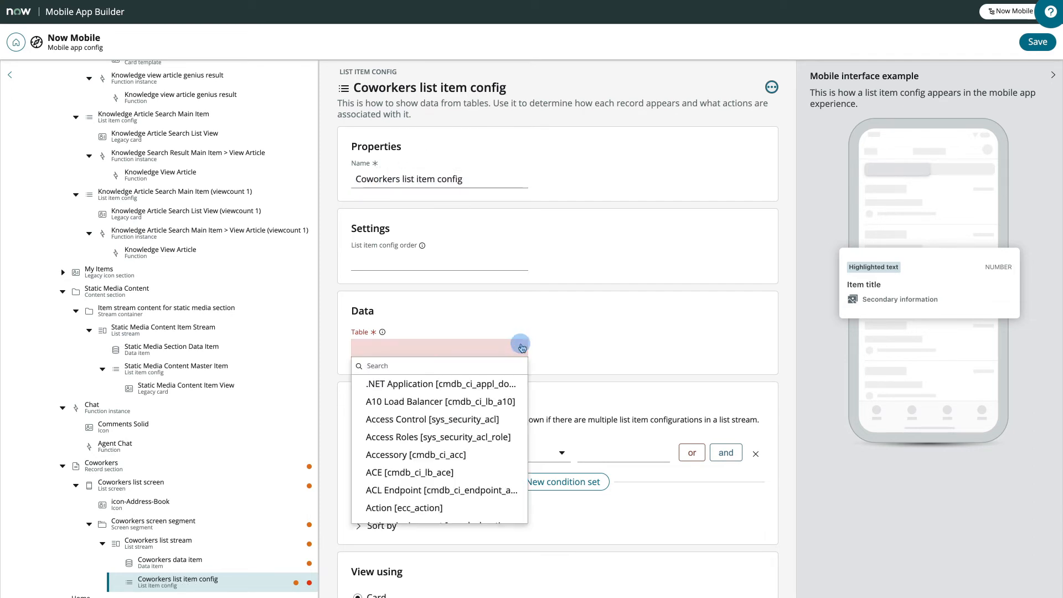
type("user")
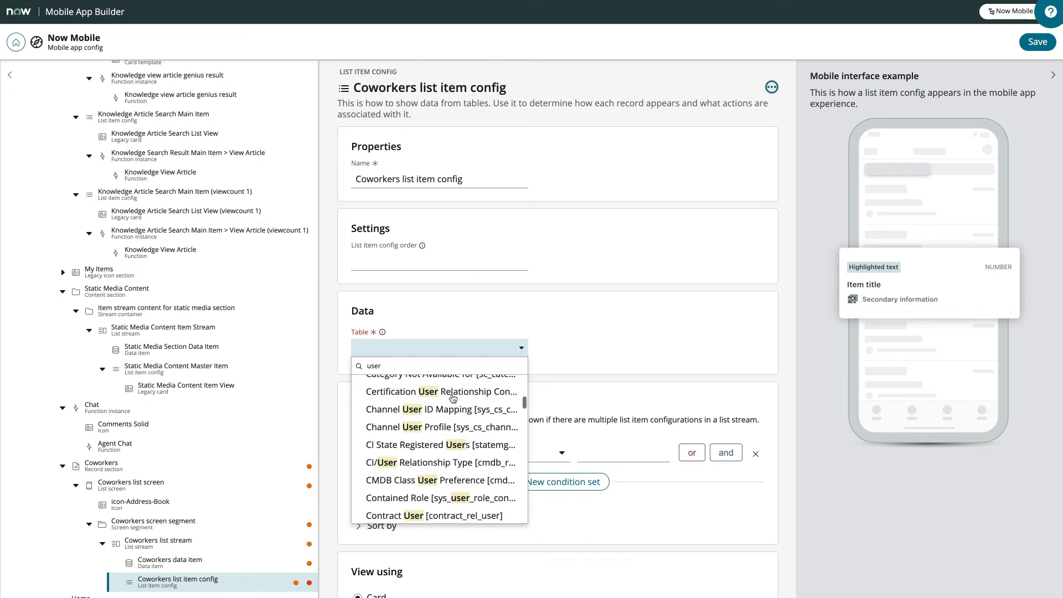
scroll("down", 3)
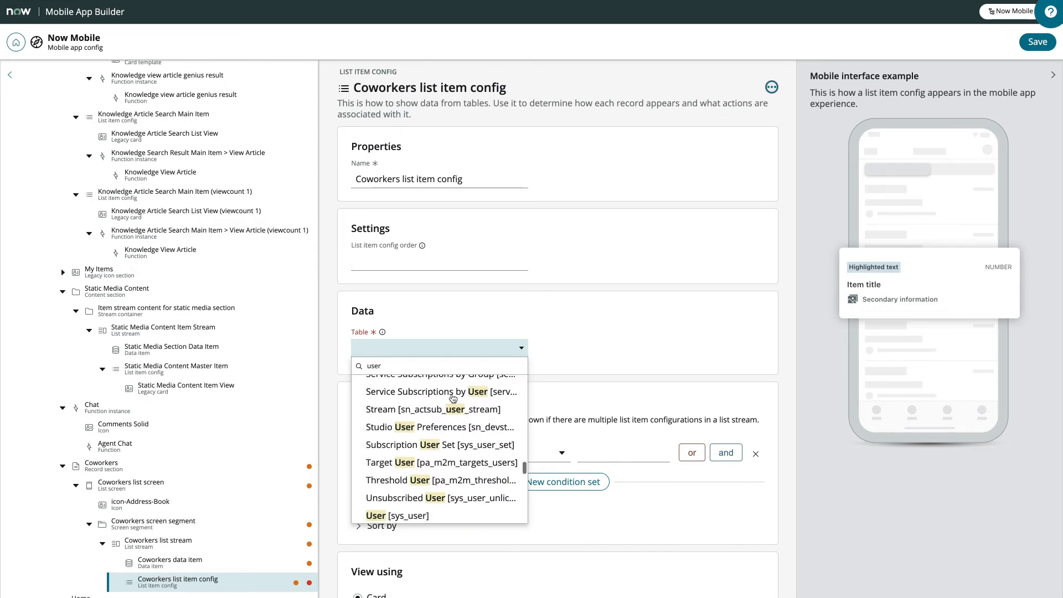
left_click(396, 515)
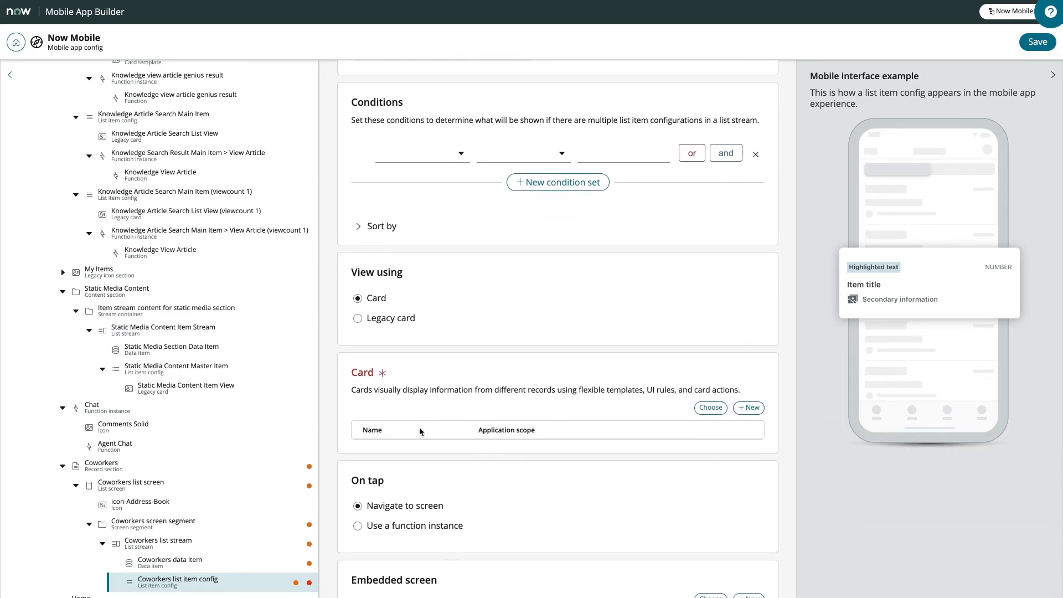
Step: Assign the existing Coworkers card to the list item config
left_click(709, 408)
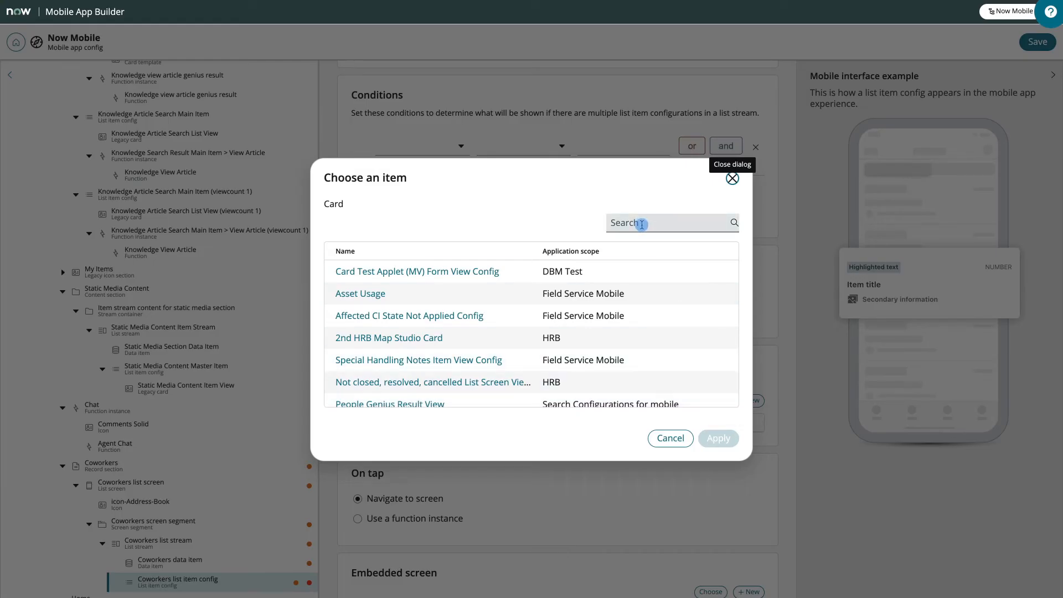
type("cowo")
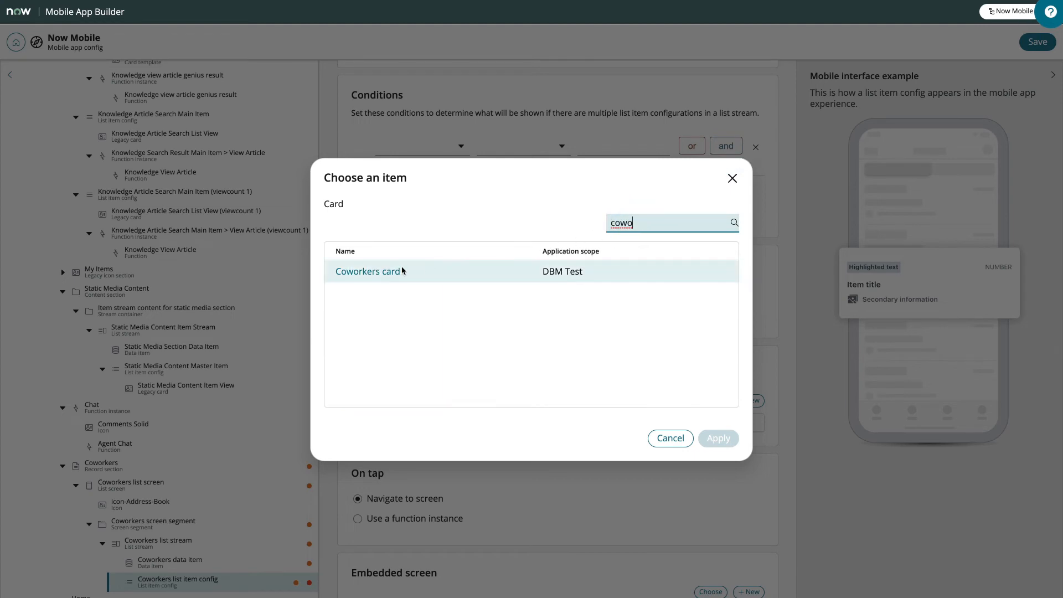
left_click(717, 439)
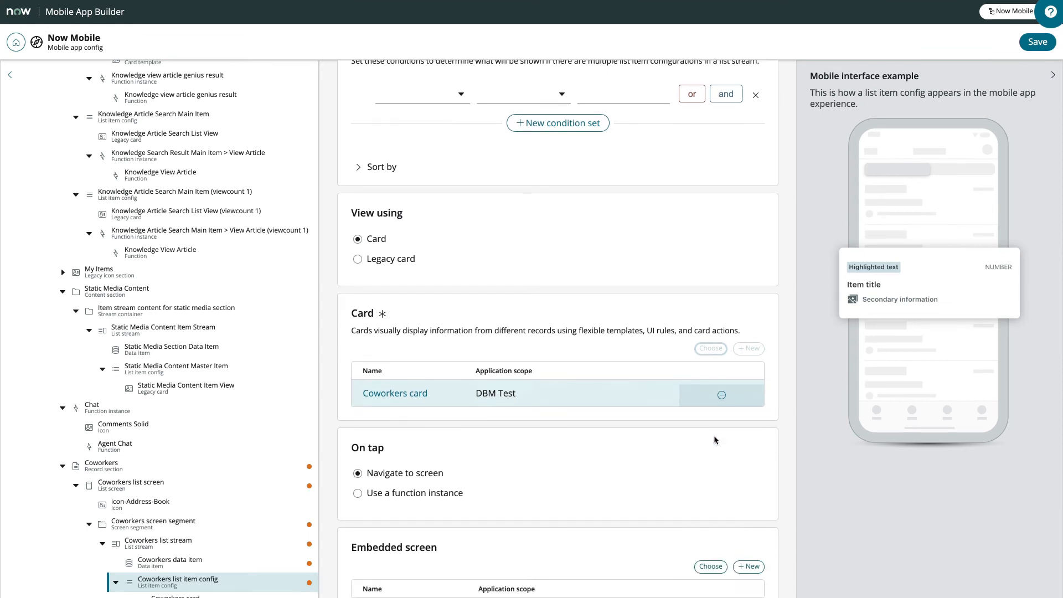
scroll("down", 3)
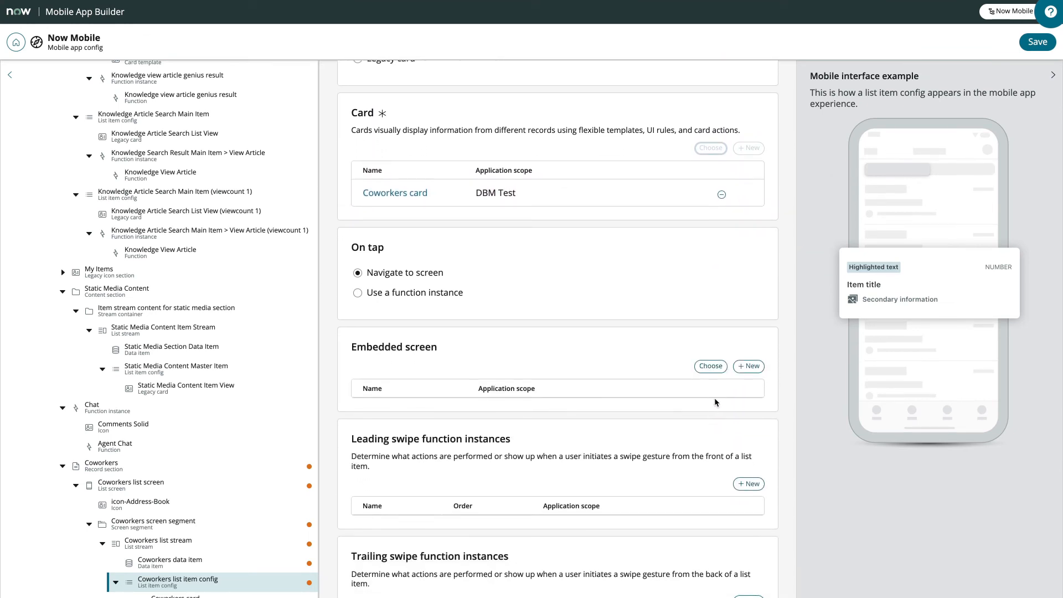
Step: Embed the Coworkers record screen in the list item config and apply
left_click(709, 367)
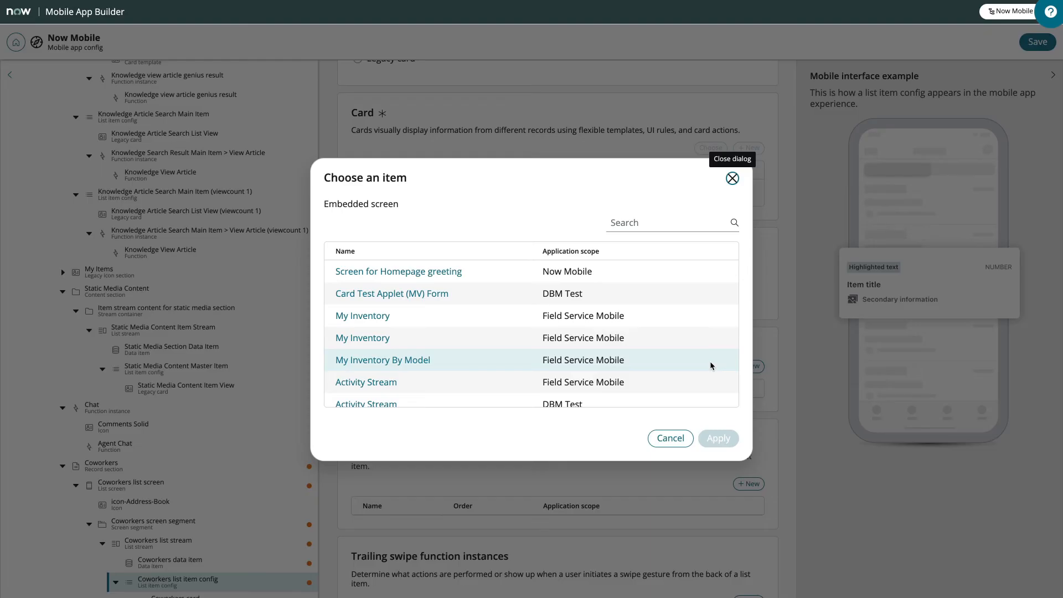
left_click(668, 222)
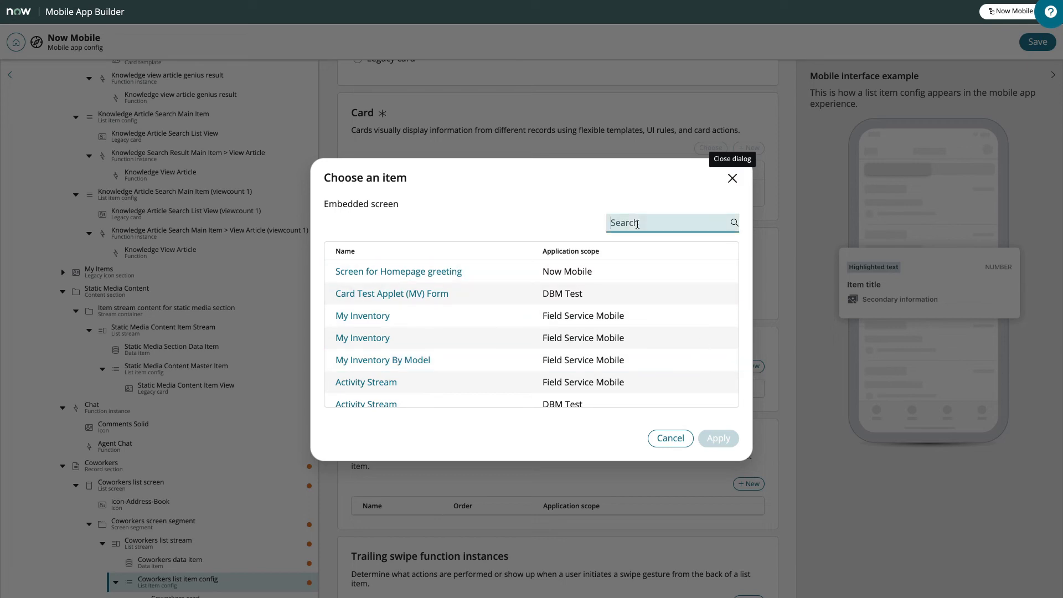
type("cowo")
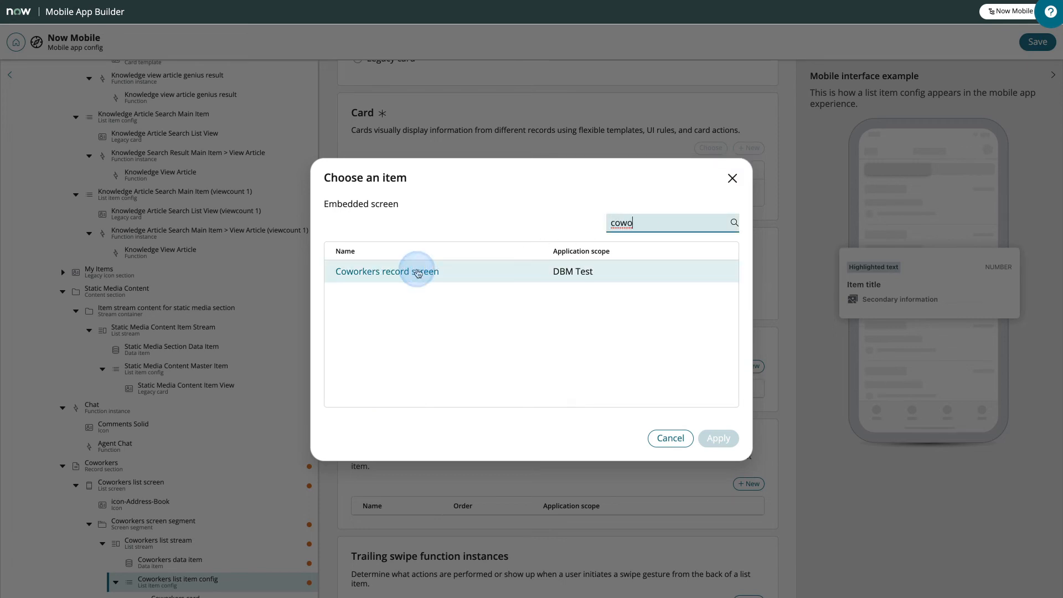
left_click(717, 439)
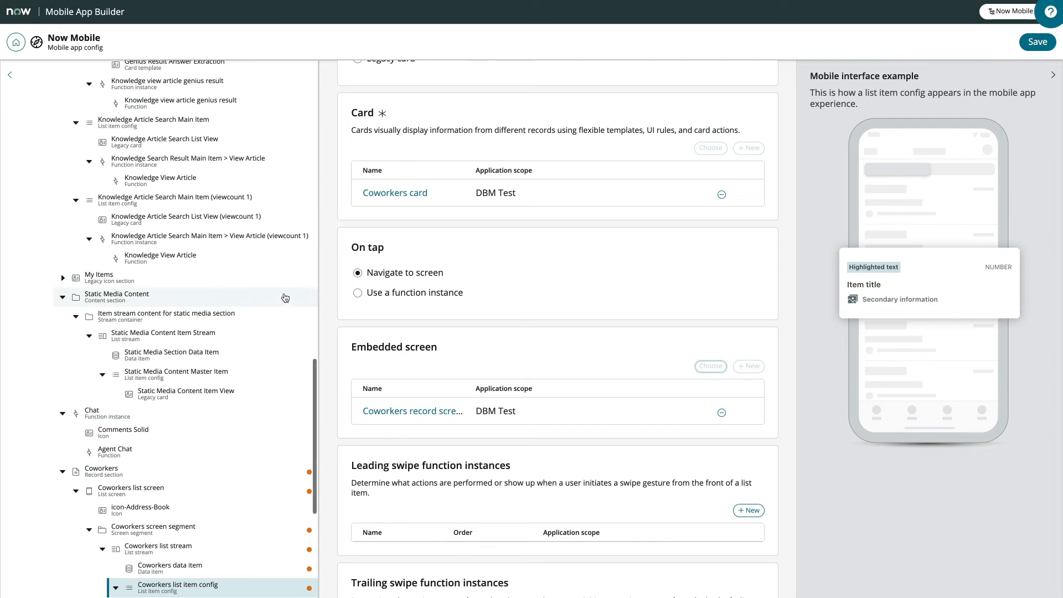
scroll("down", 3)
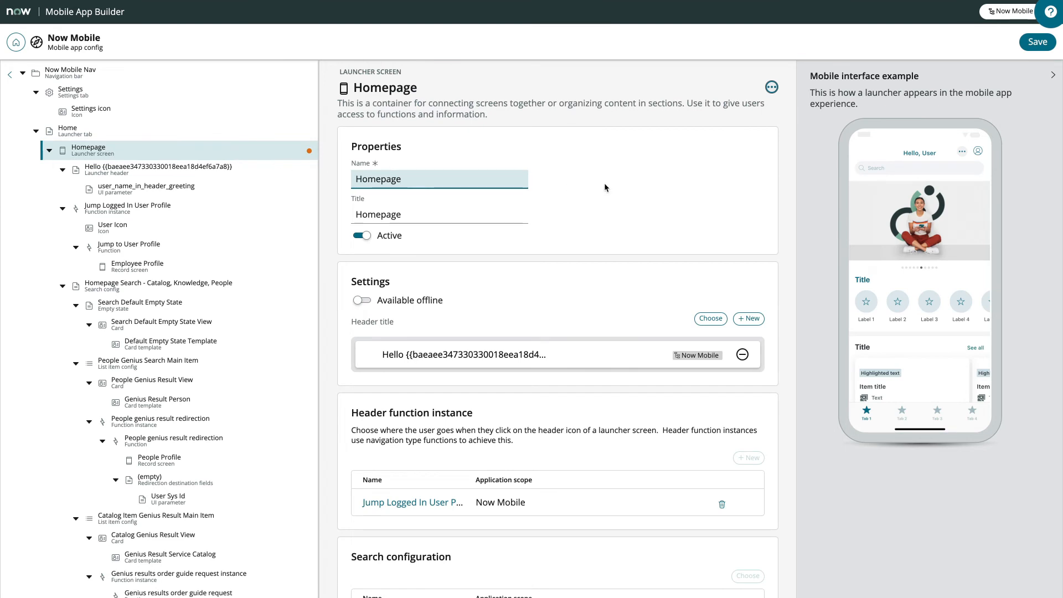
Step: Set the Coworkers launcher section Order to 2 and save the Now Mobile config
scroll("down", 3)
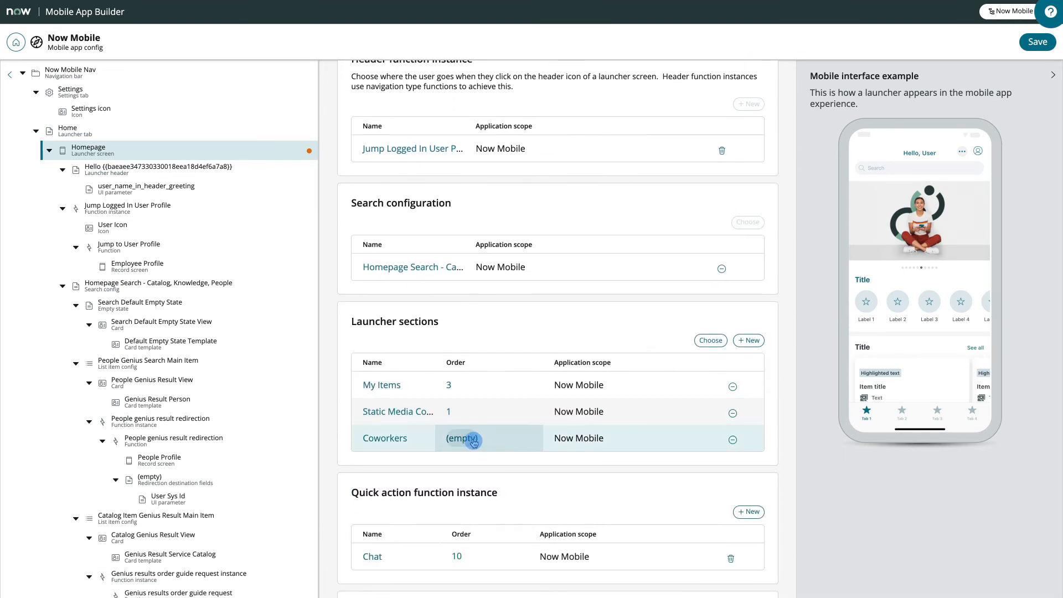
left_click(463, 438)
type("2")
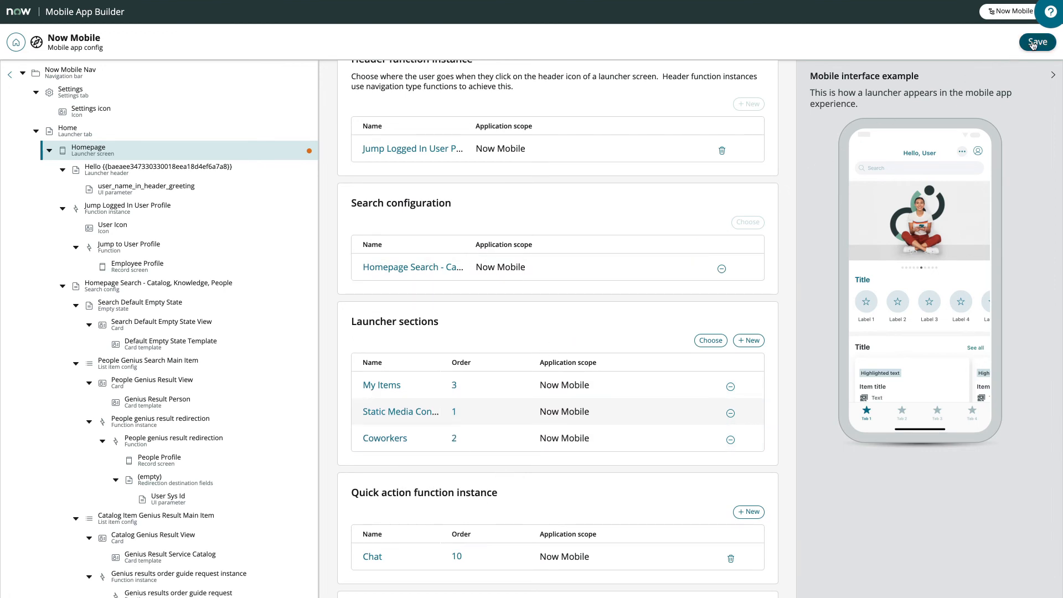
left_click(1036, 42)
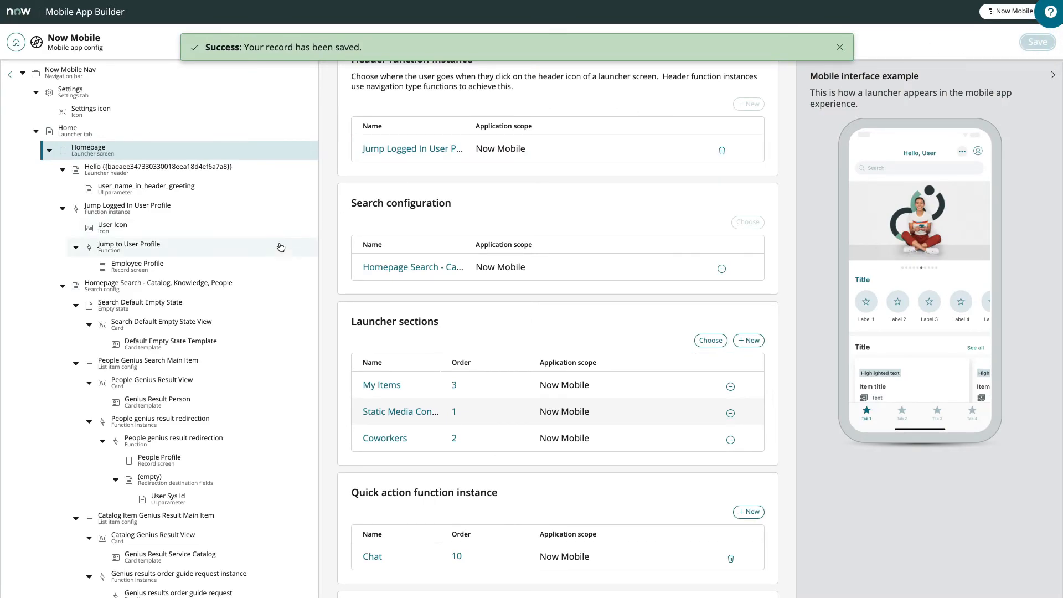
scroll("down", 3)
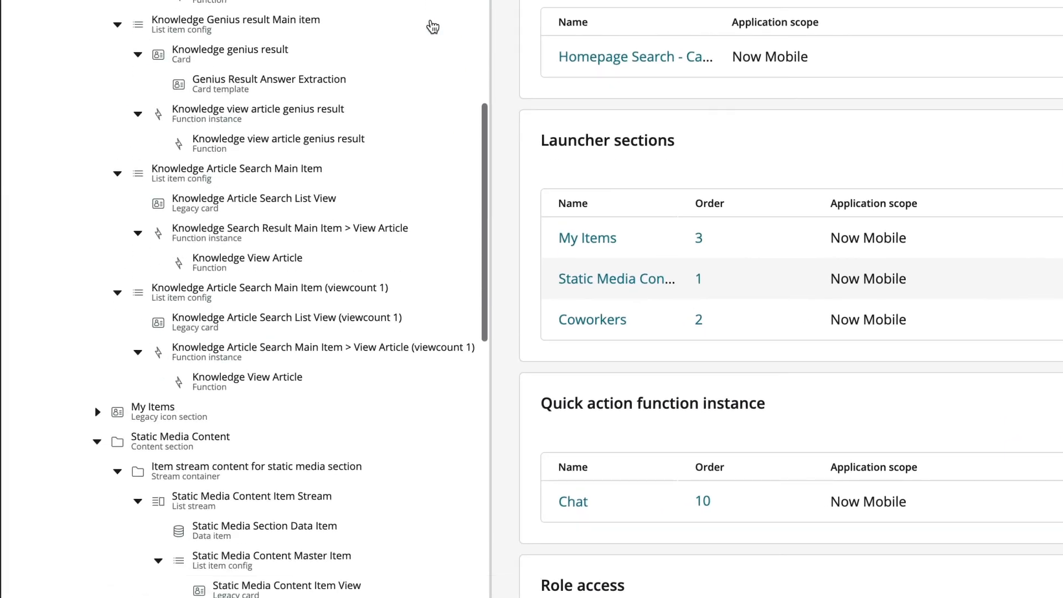
scroll("down", 3)
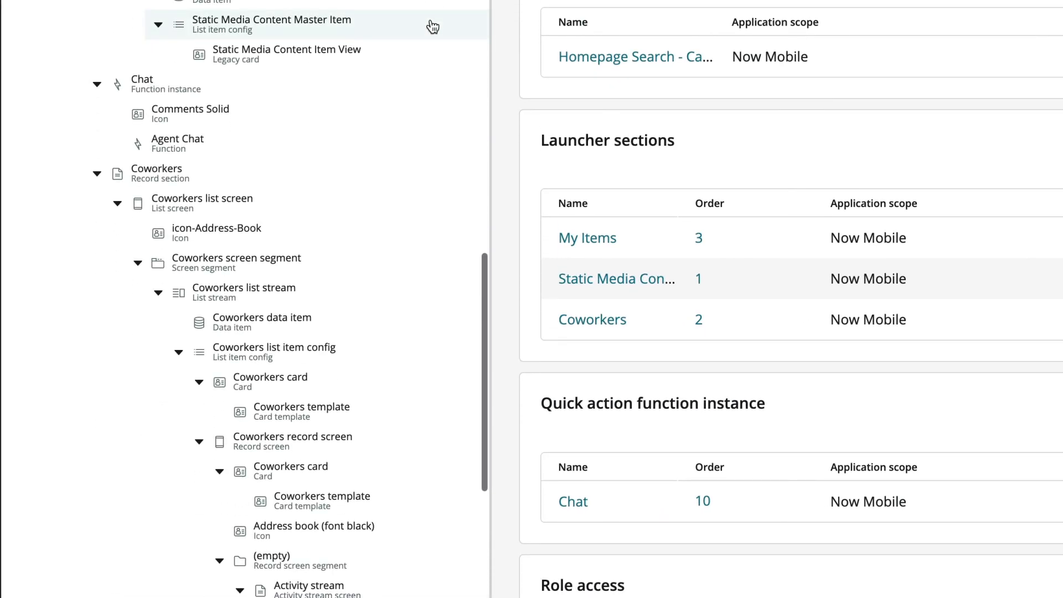